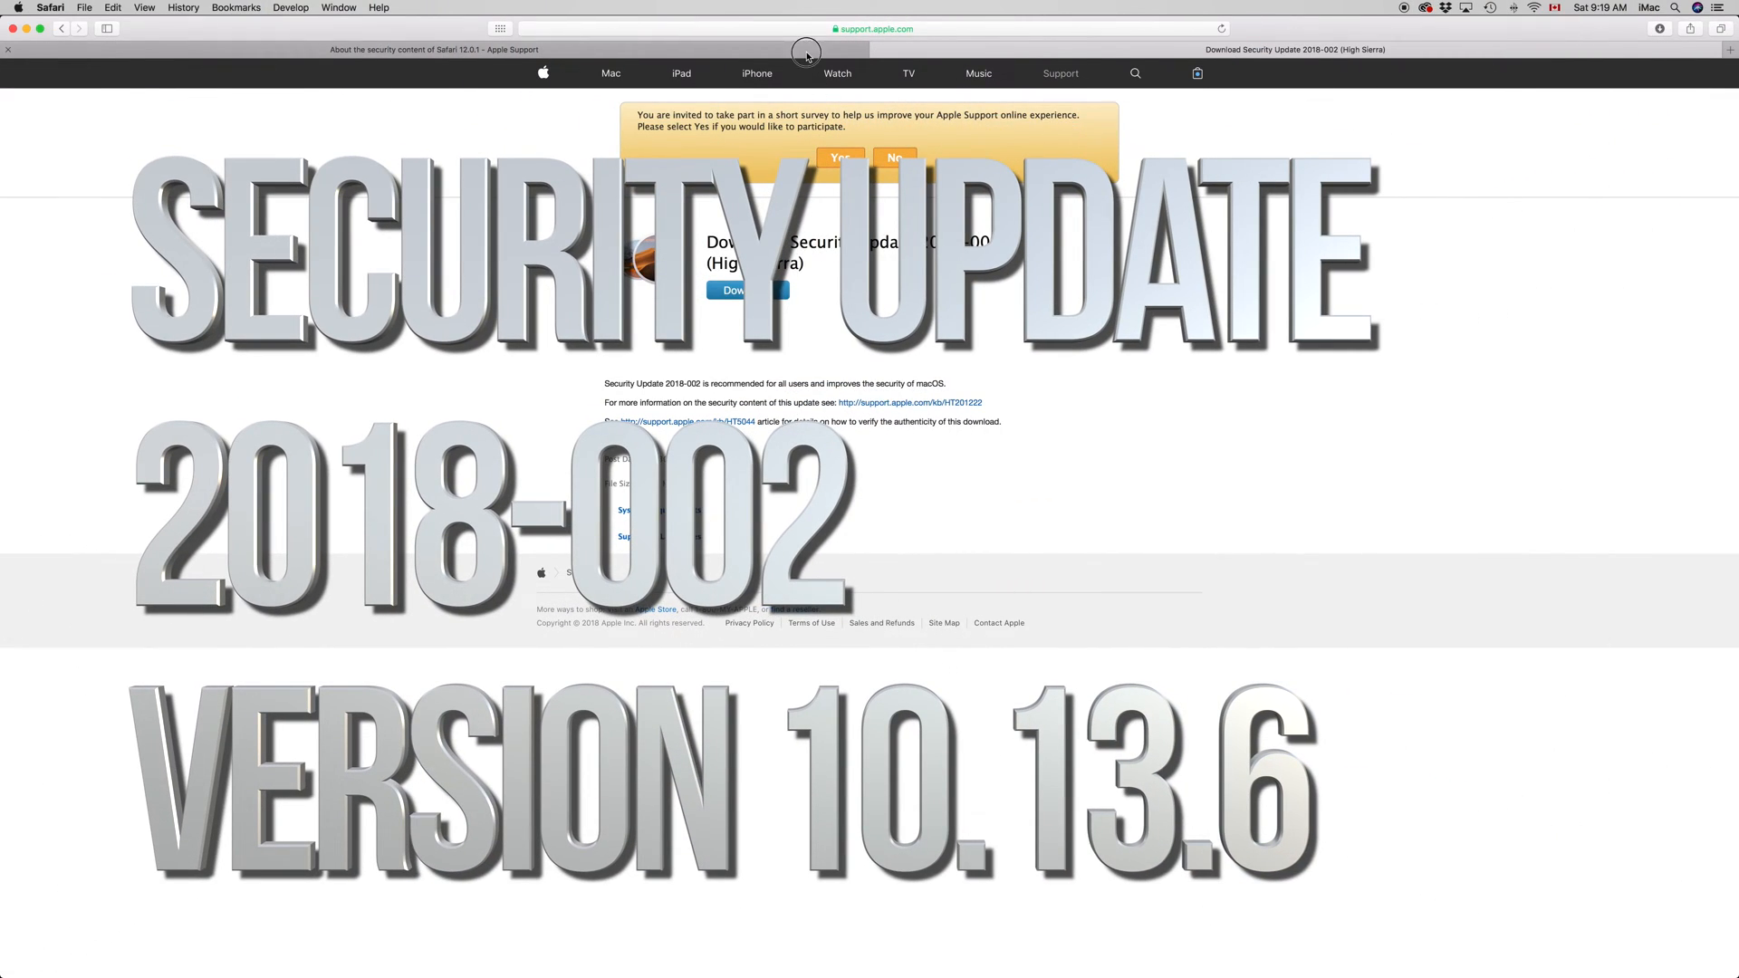
- Read Safari's security notes, then expand App Store's pending update into Safari 12.0.1 and Security Update 2018-002
left_click(893, 157)
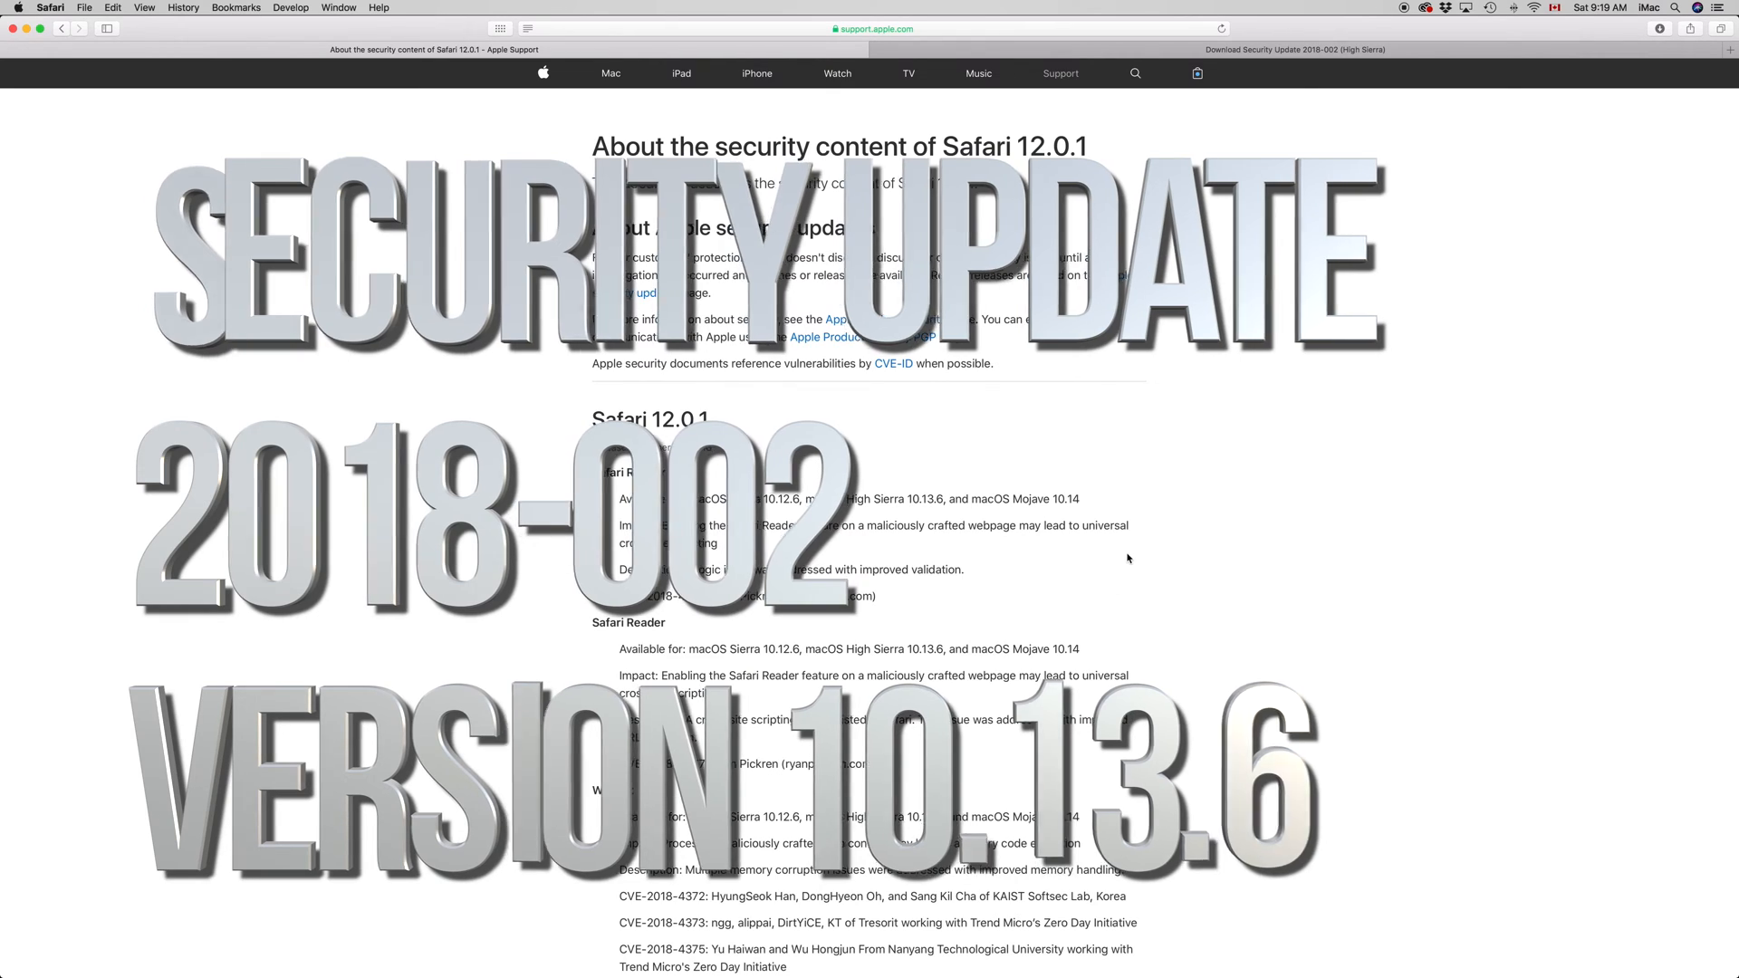
scroll("down", 3)
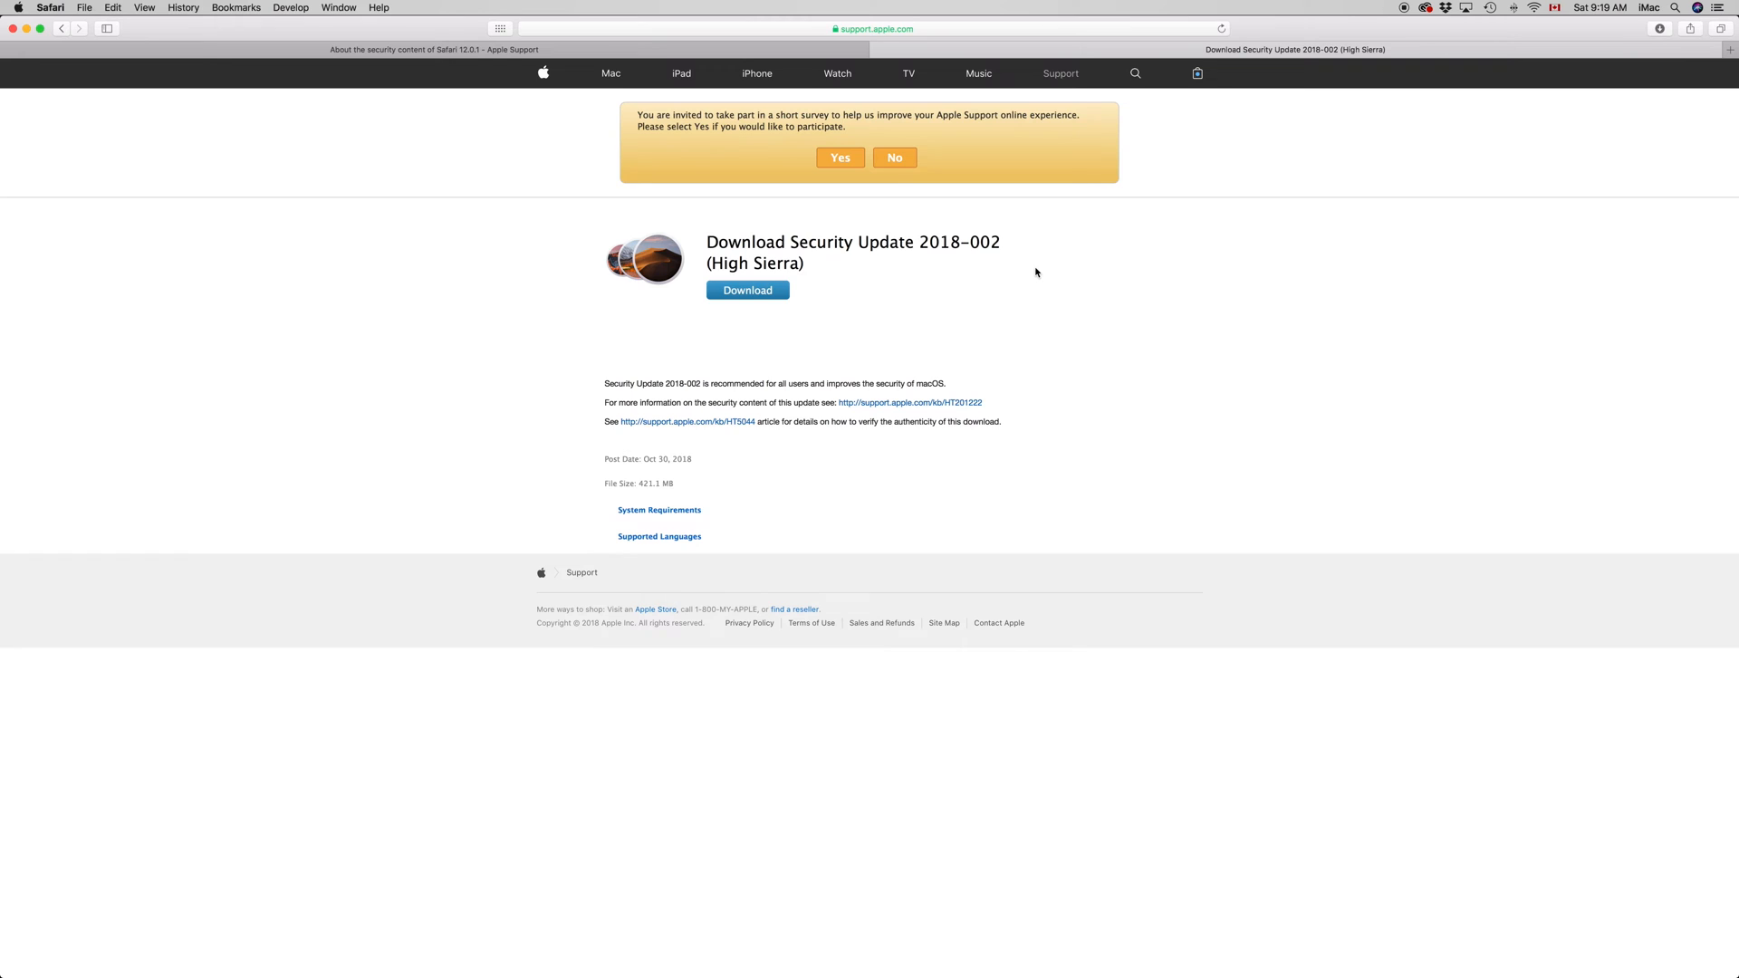
mouse_move(1106, 949)
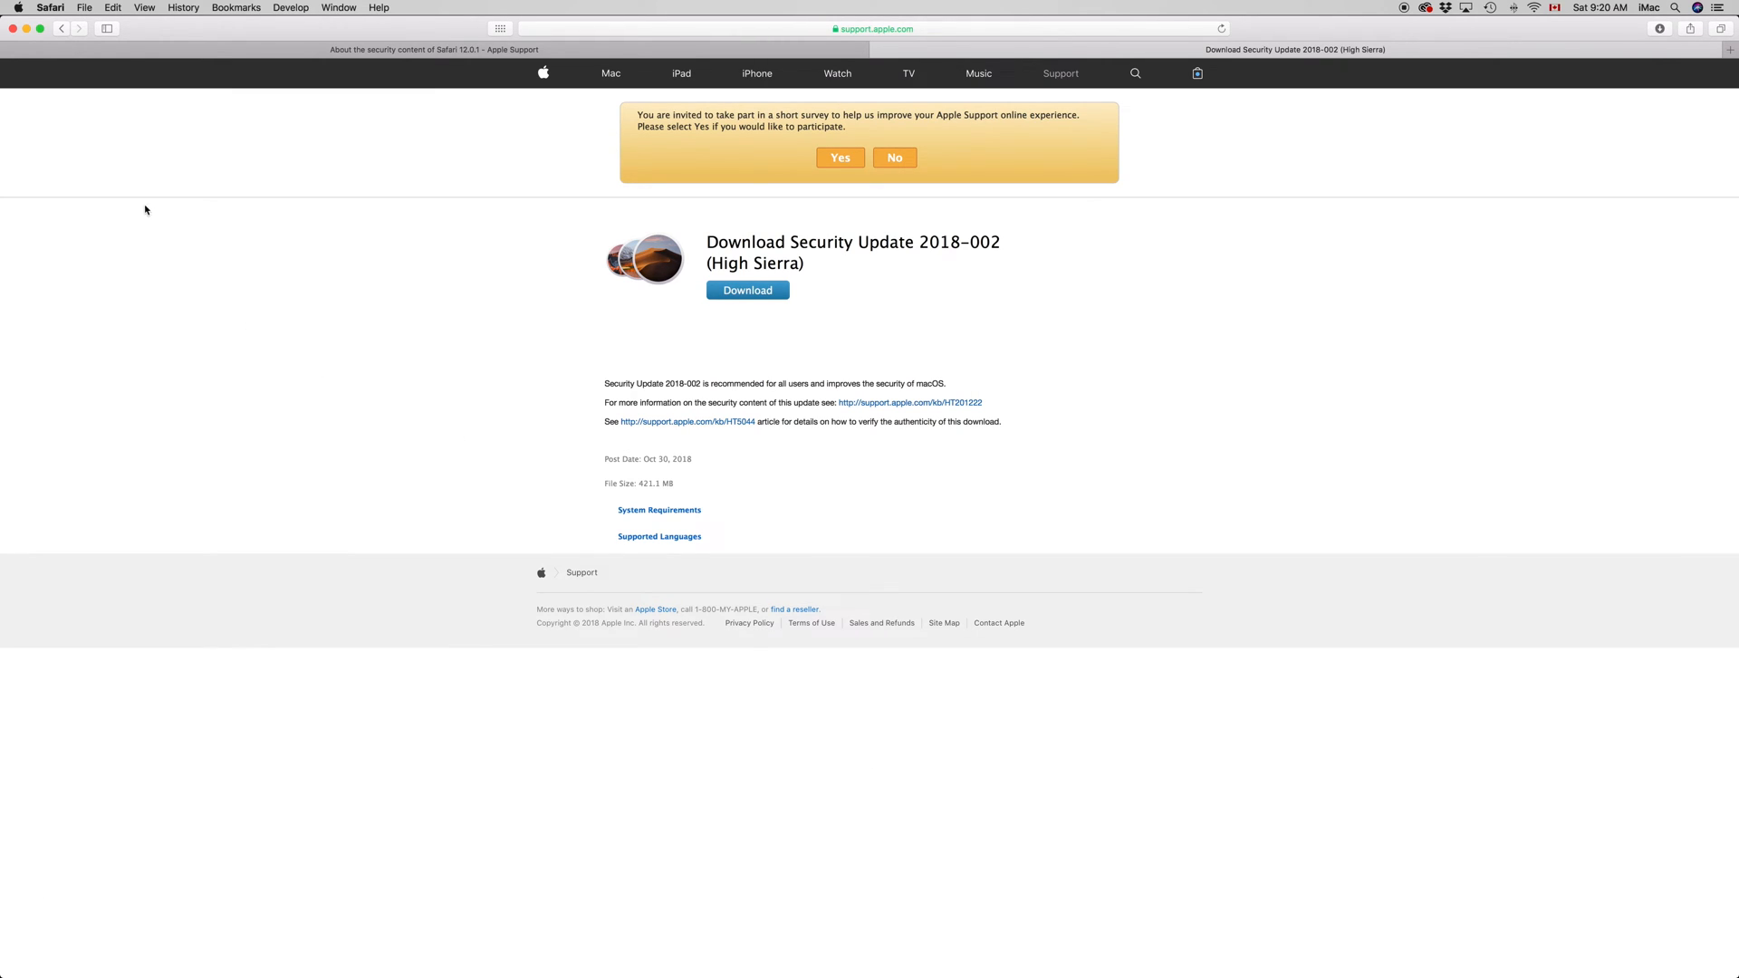
left_click(23, 6)
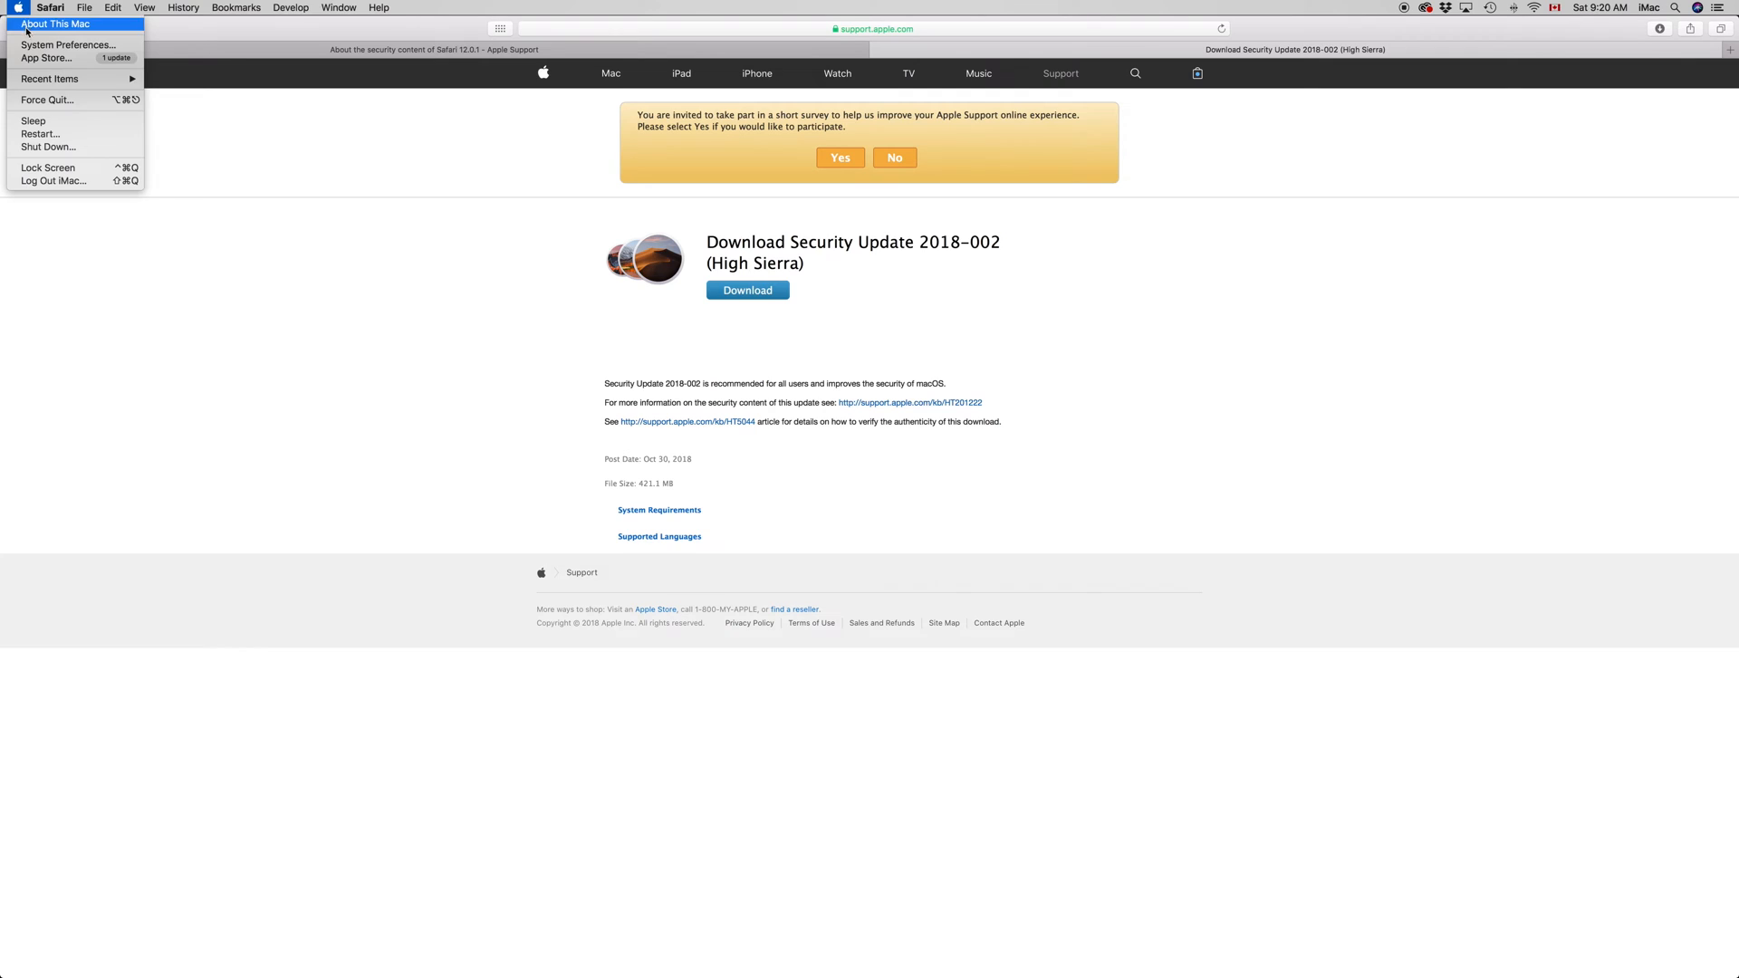
mouse_move(107, 63)
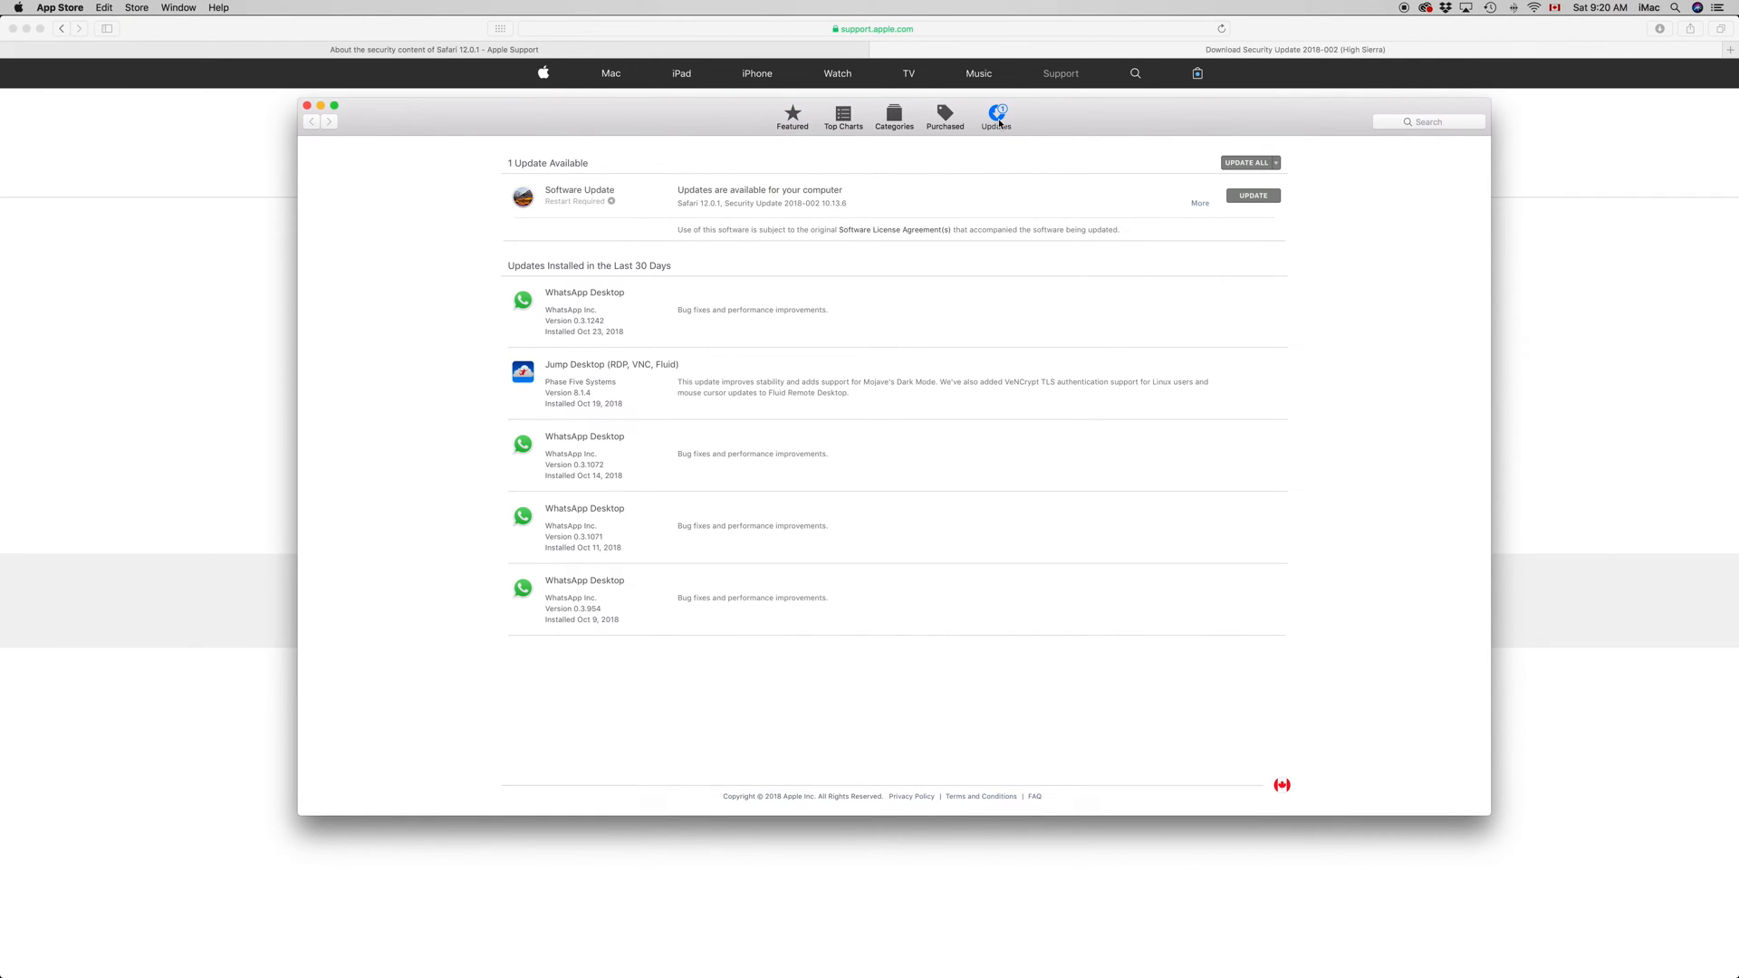
mouse_move(1200, 212)
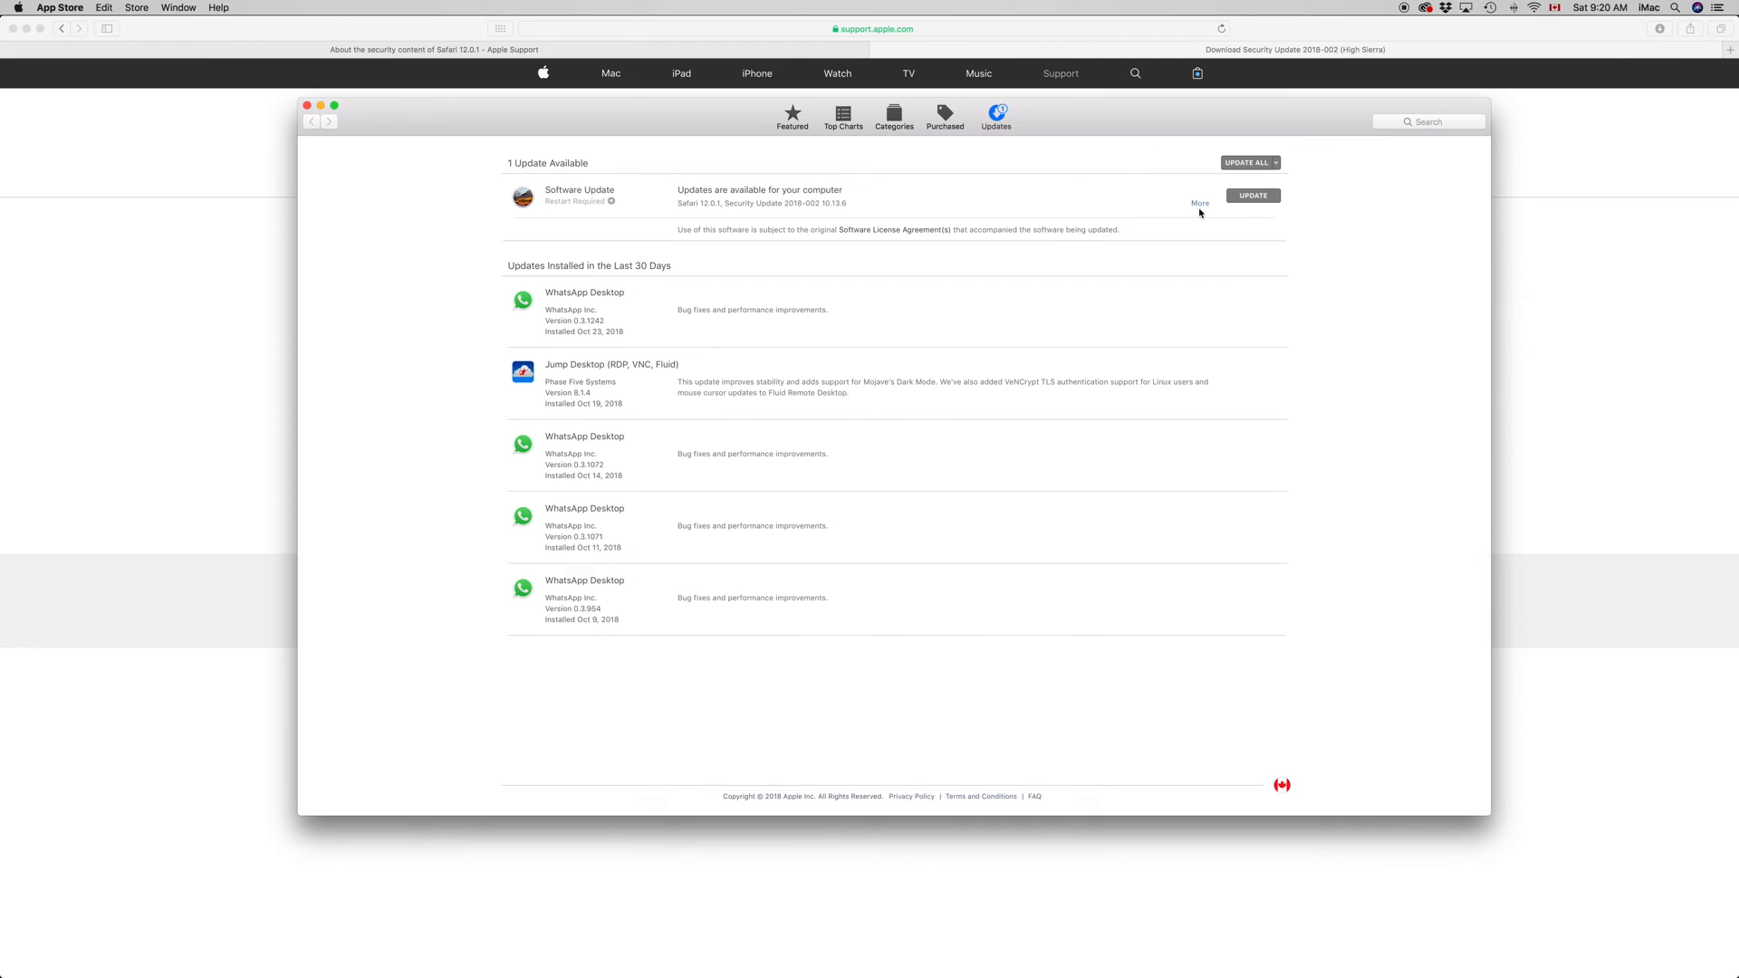
left_click(1200, 202)
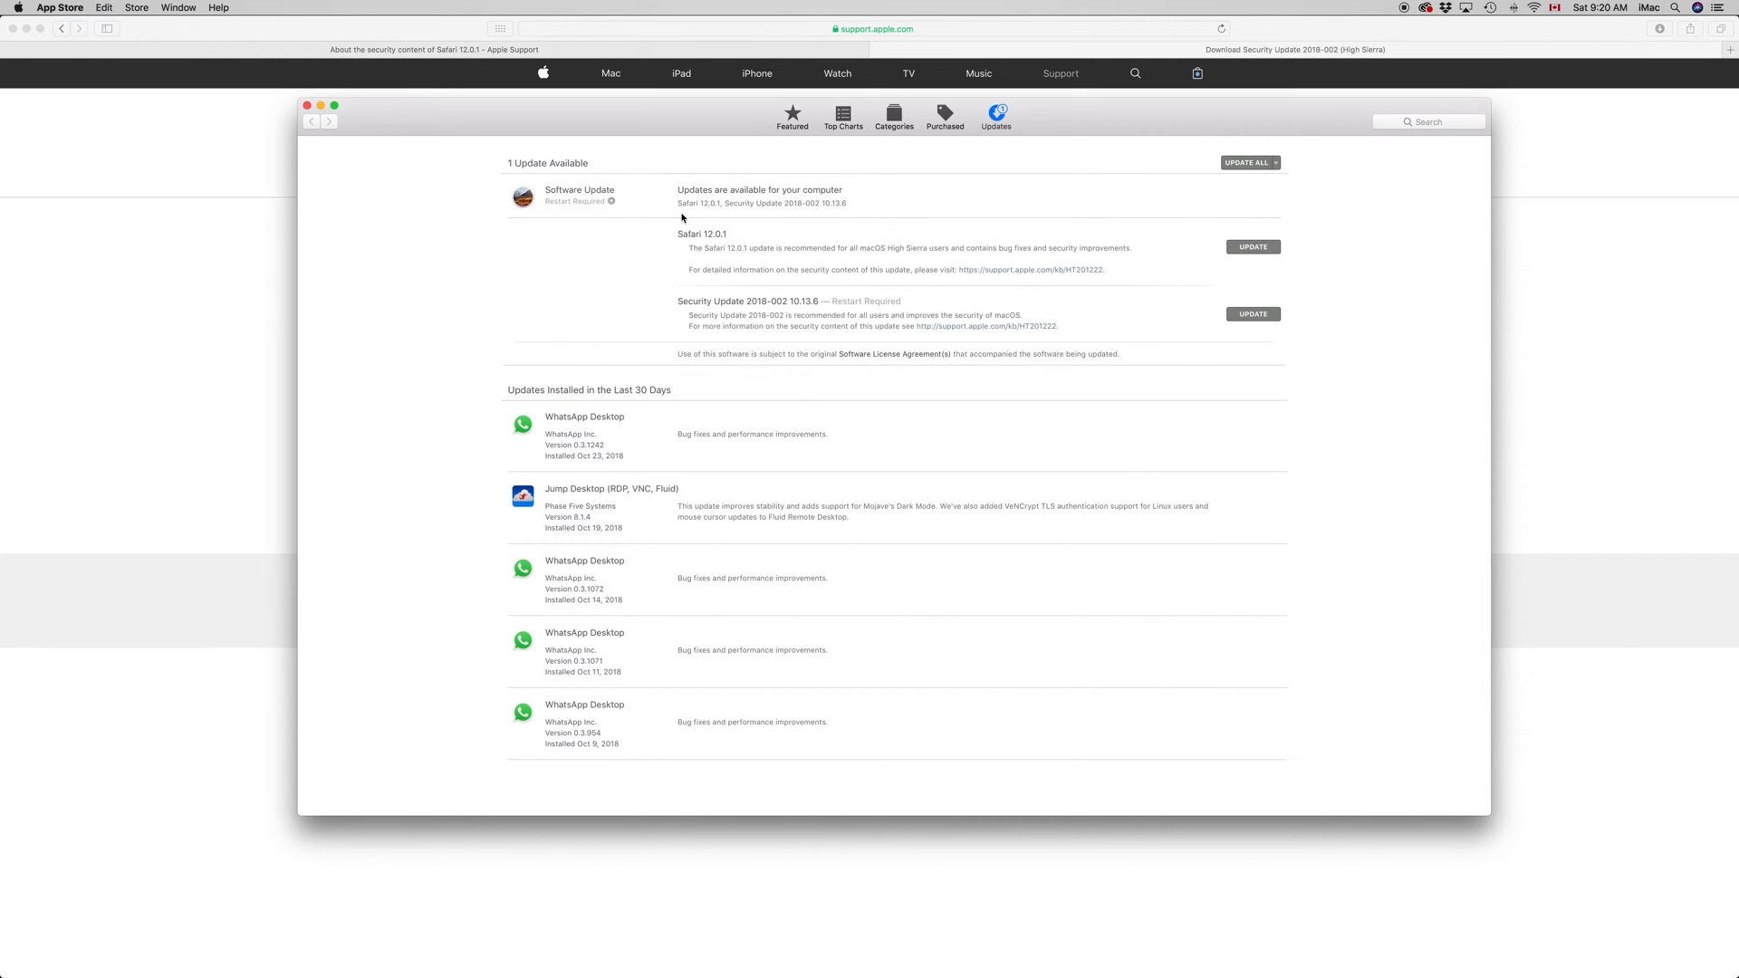
mouse_move(671, 242)
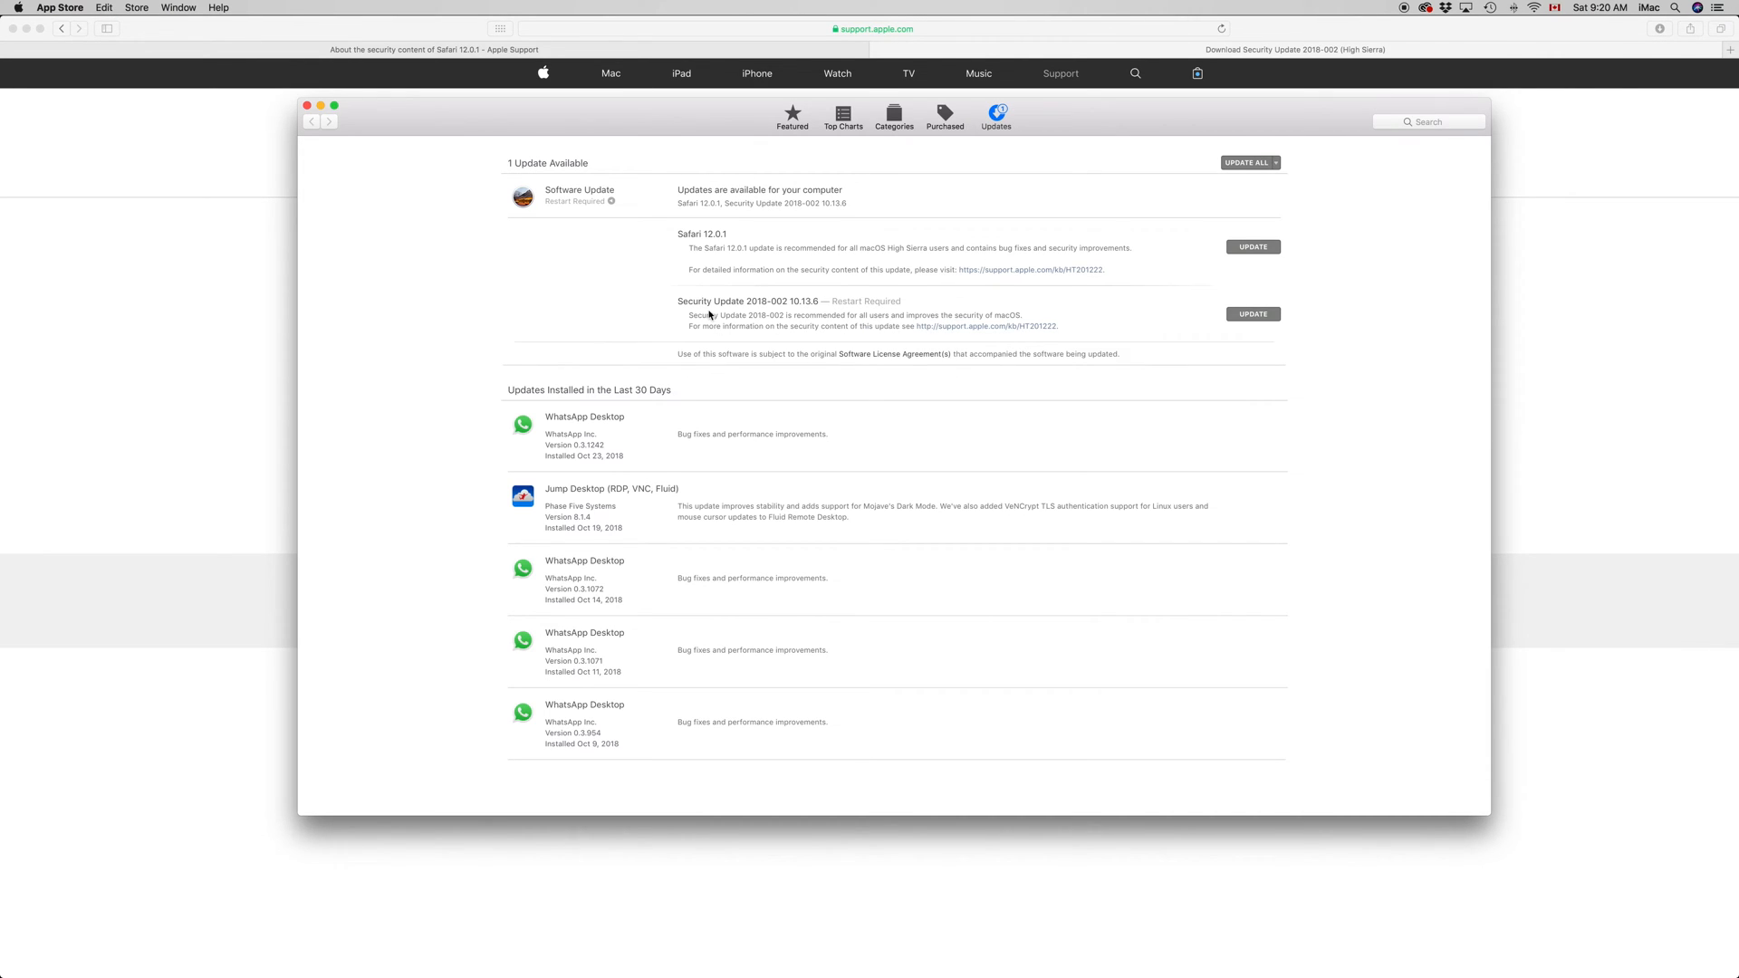
mouse_move(895, 299)
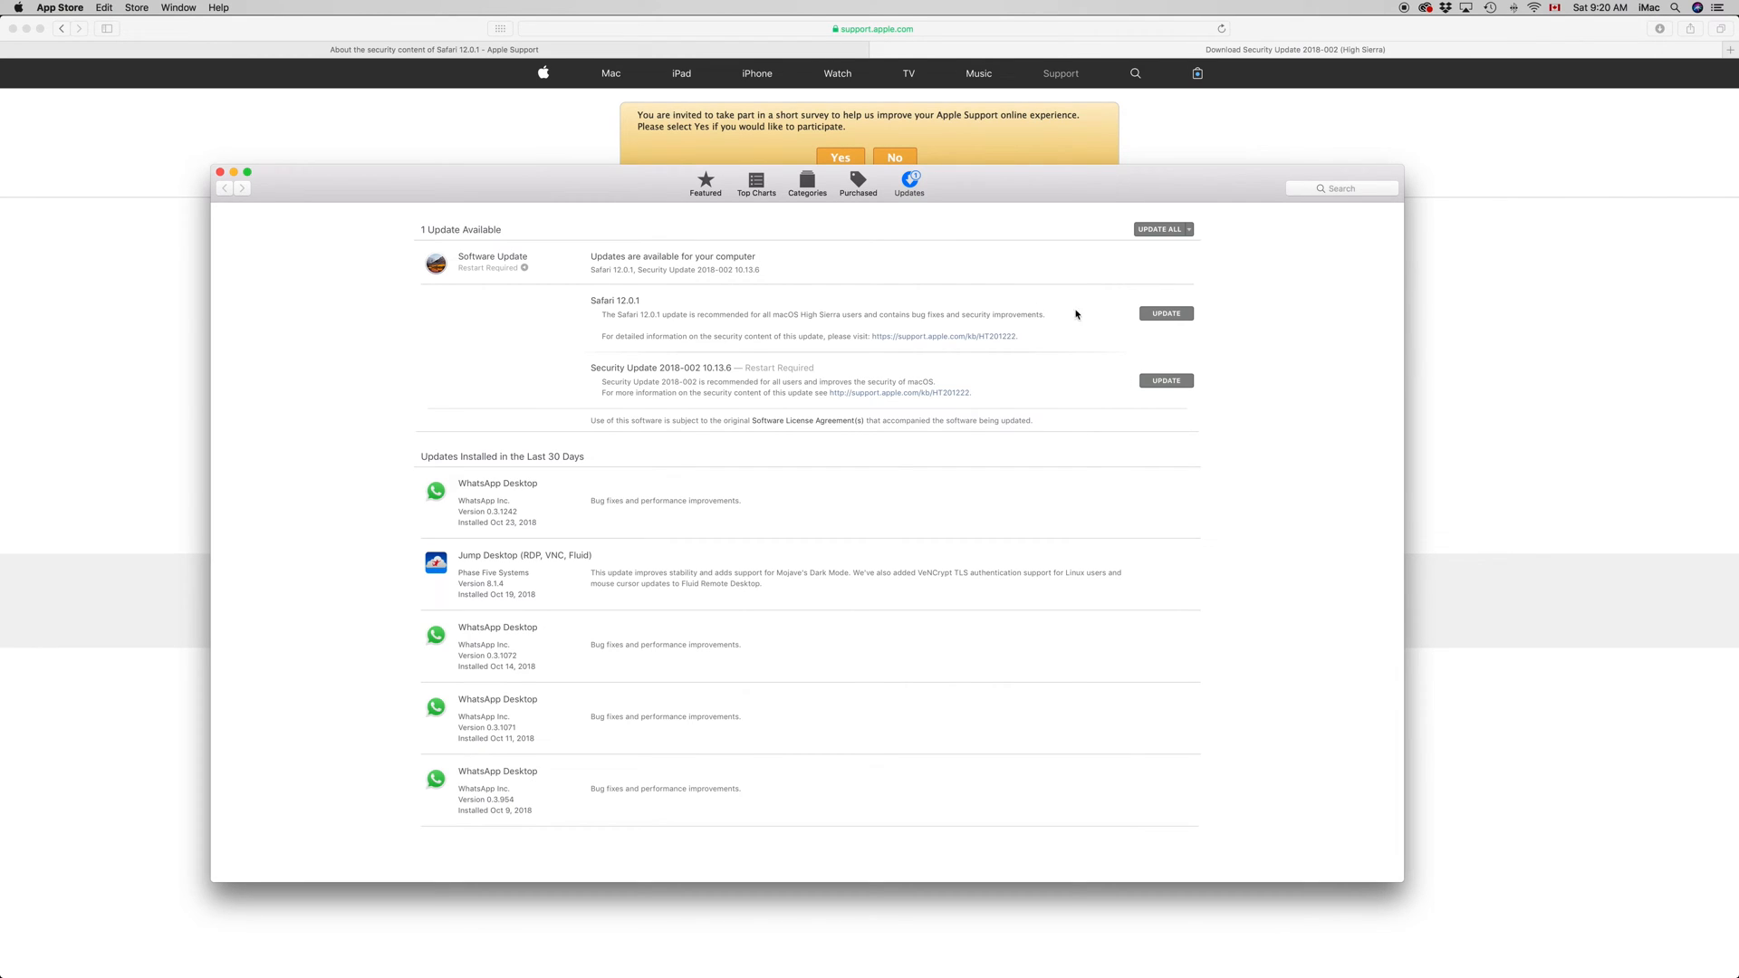
mouse_move(1008, 403)
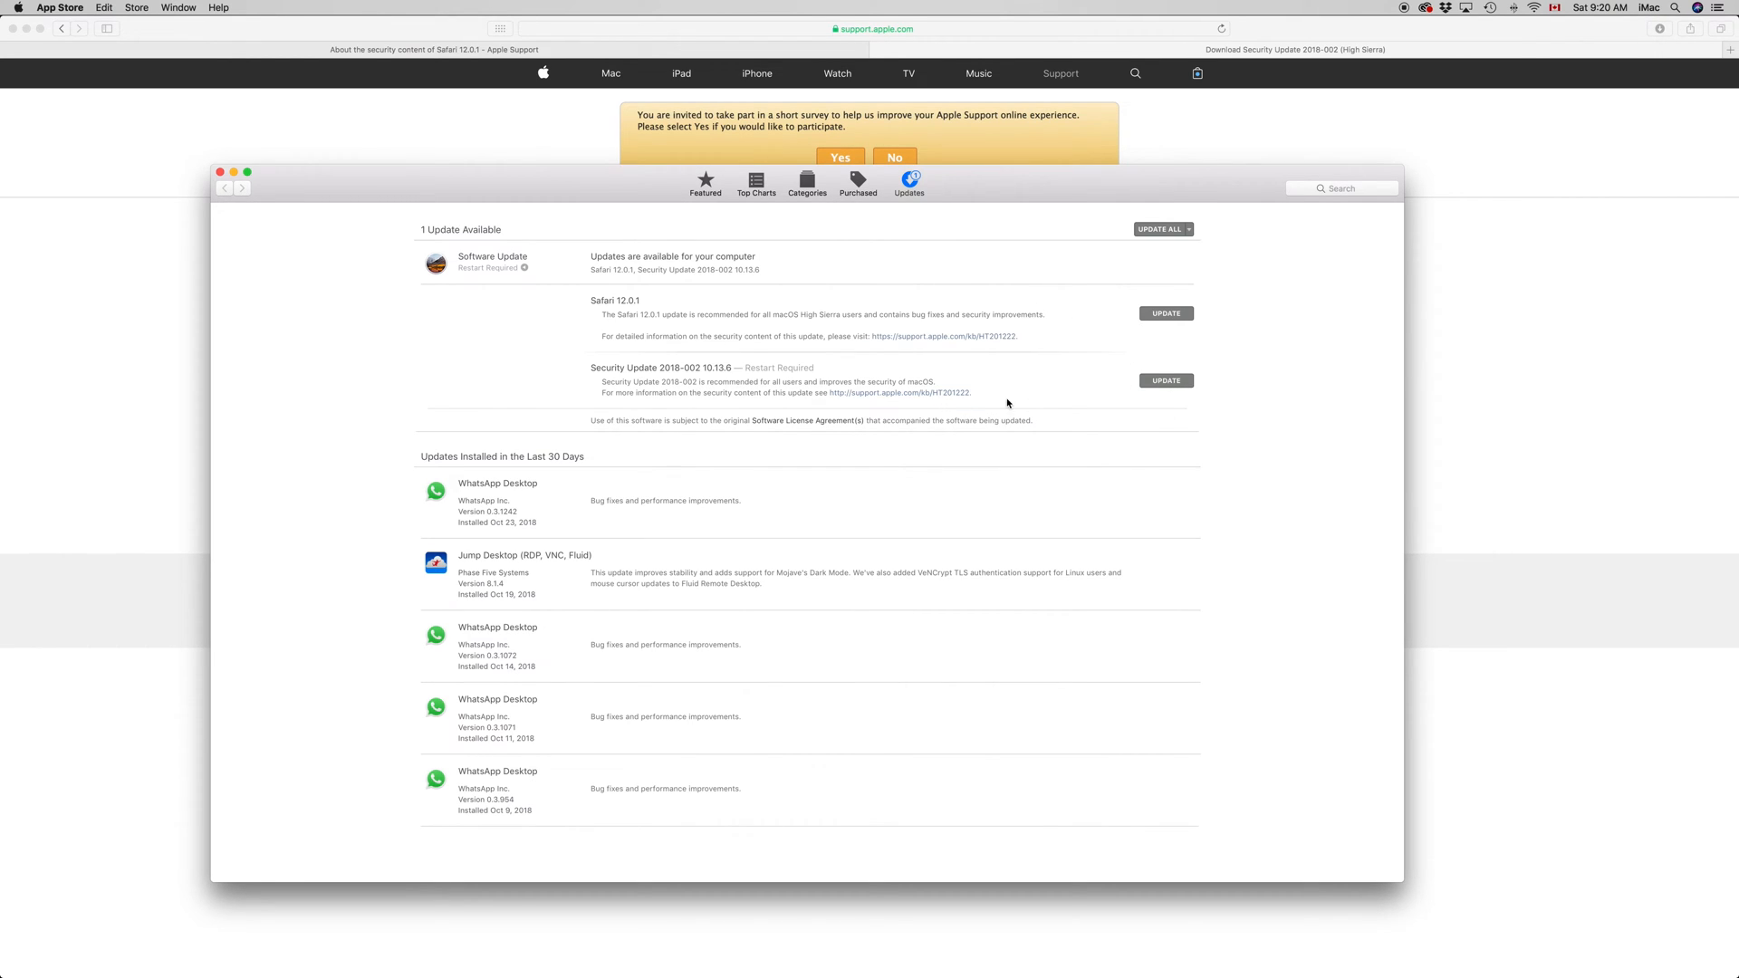
mouse_move(1497, 12)
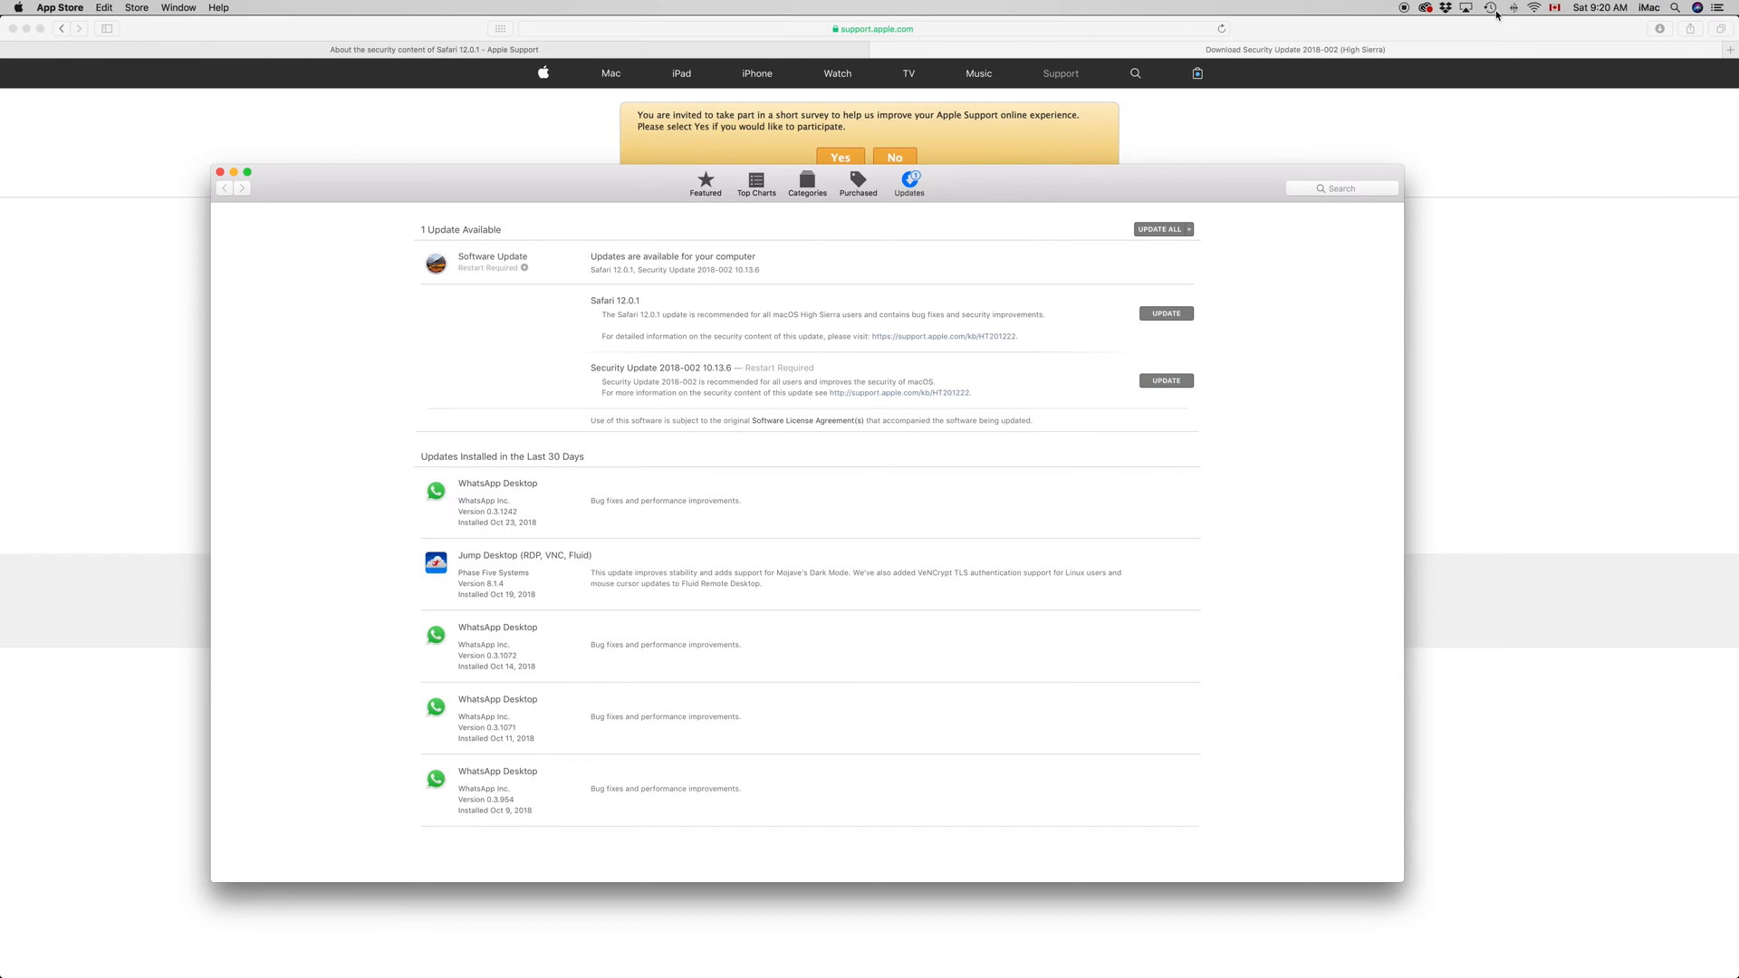
- Back up now with Time Machine, check it's copying in System Preferences, then close preferences
left_click(1493, 8)
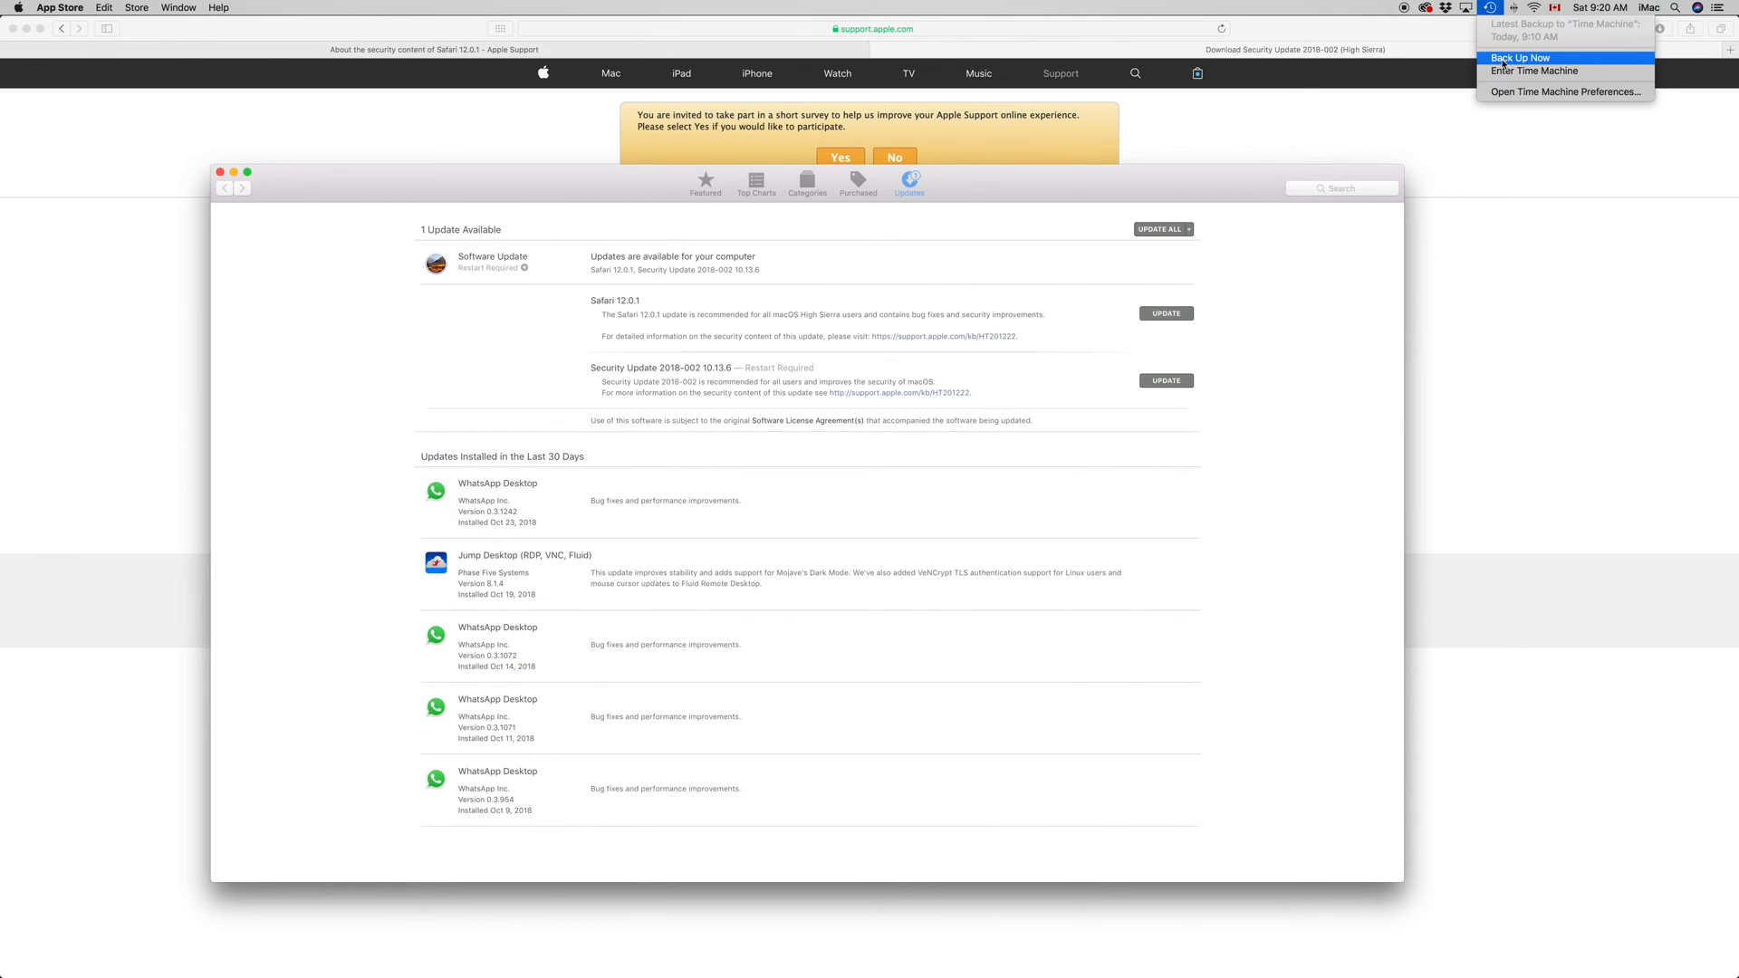
left_click(1526, 57)
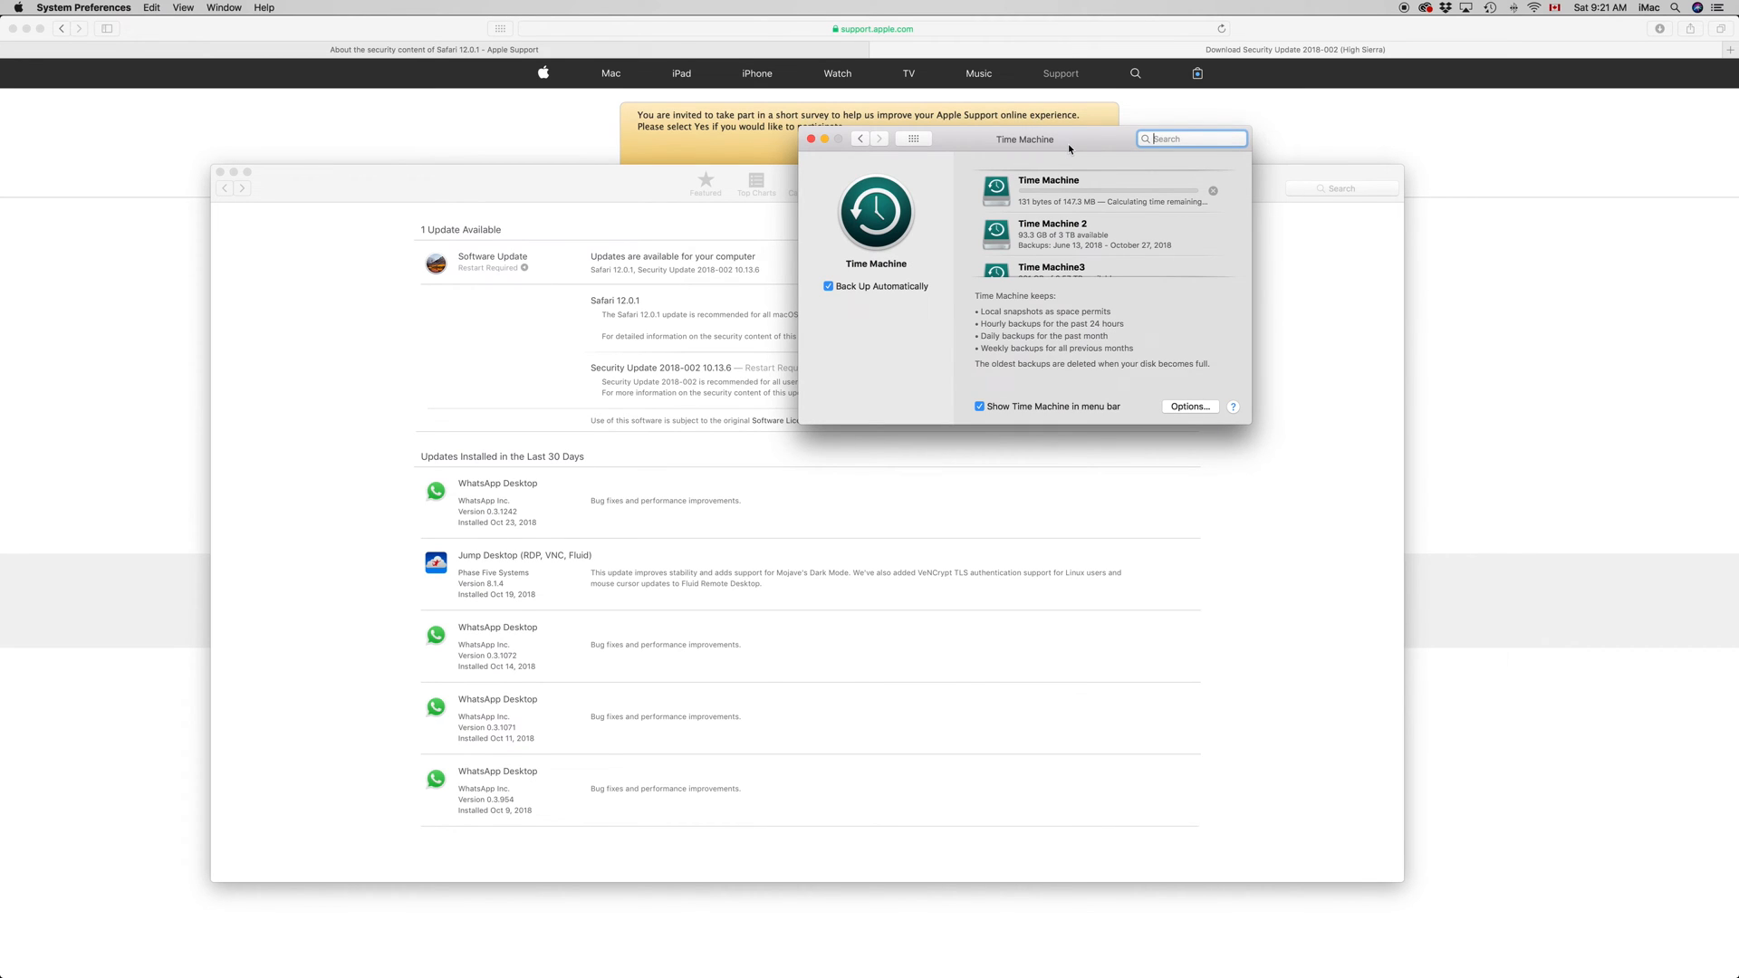
left_click_drag(1025, 139, 948, 161)
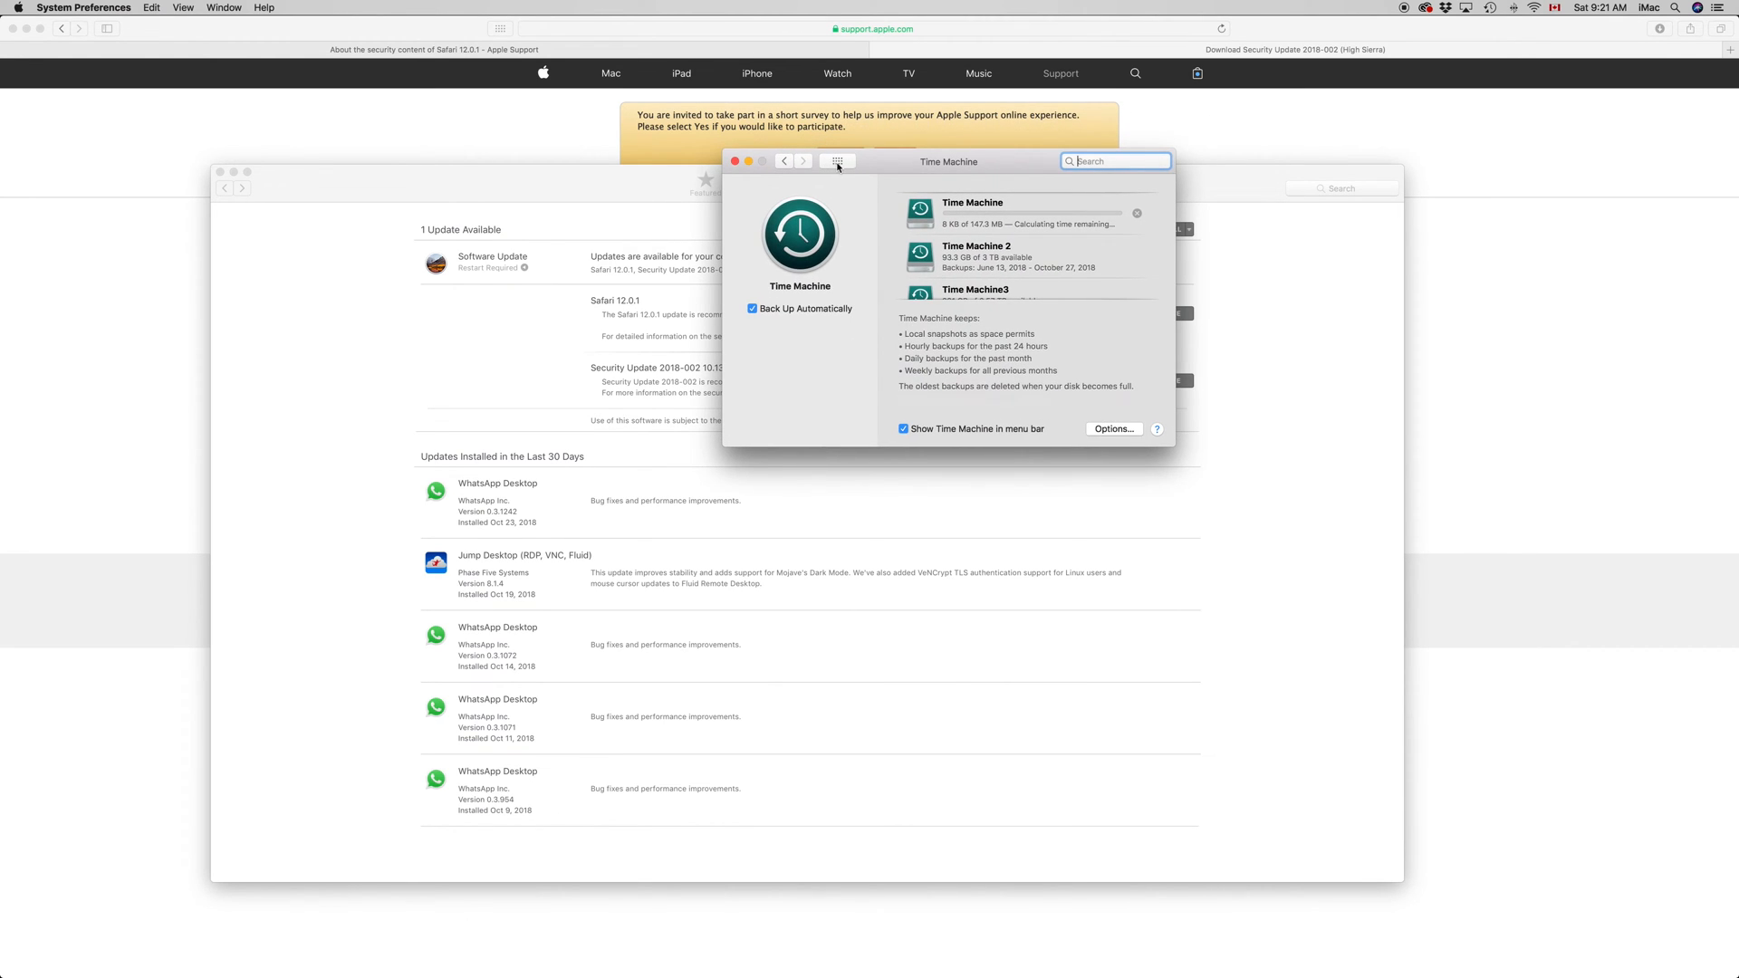
left_click(837, 160)
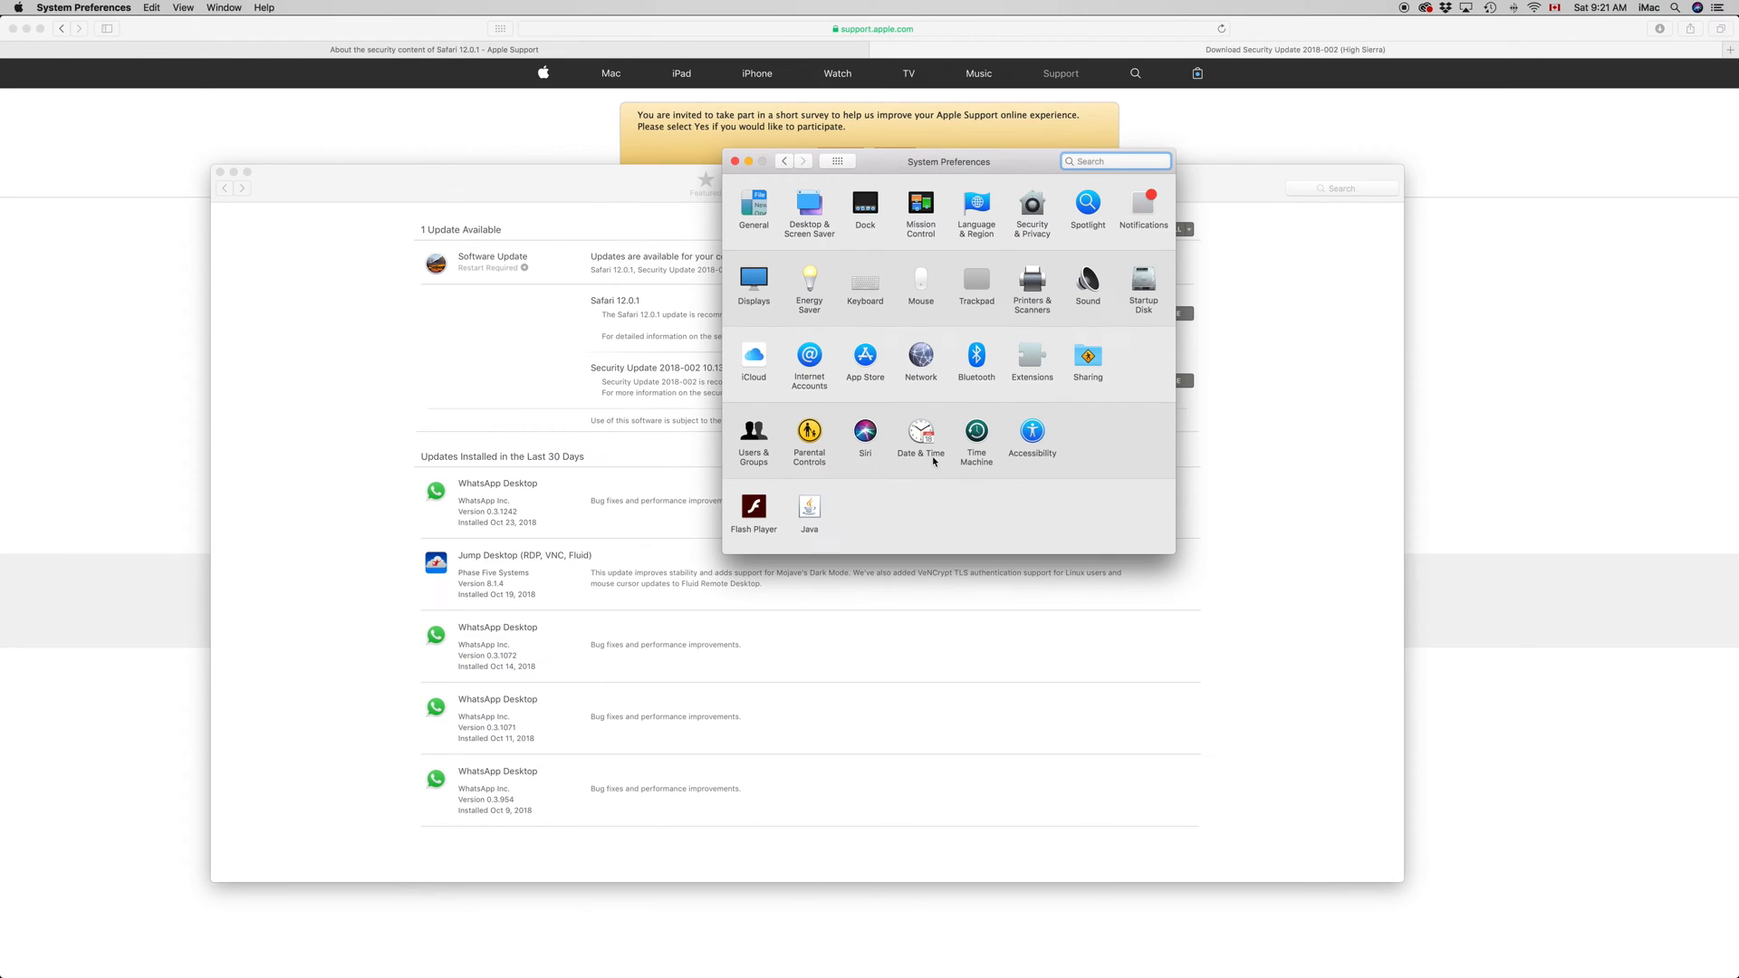
mouse_move(979, 418)
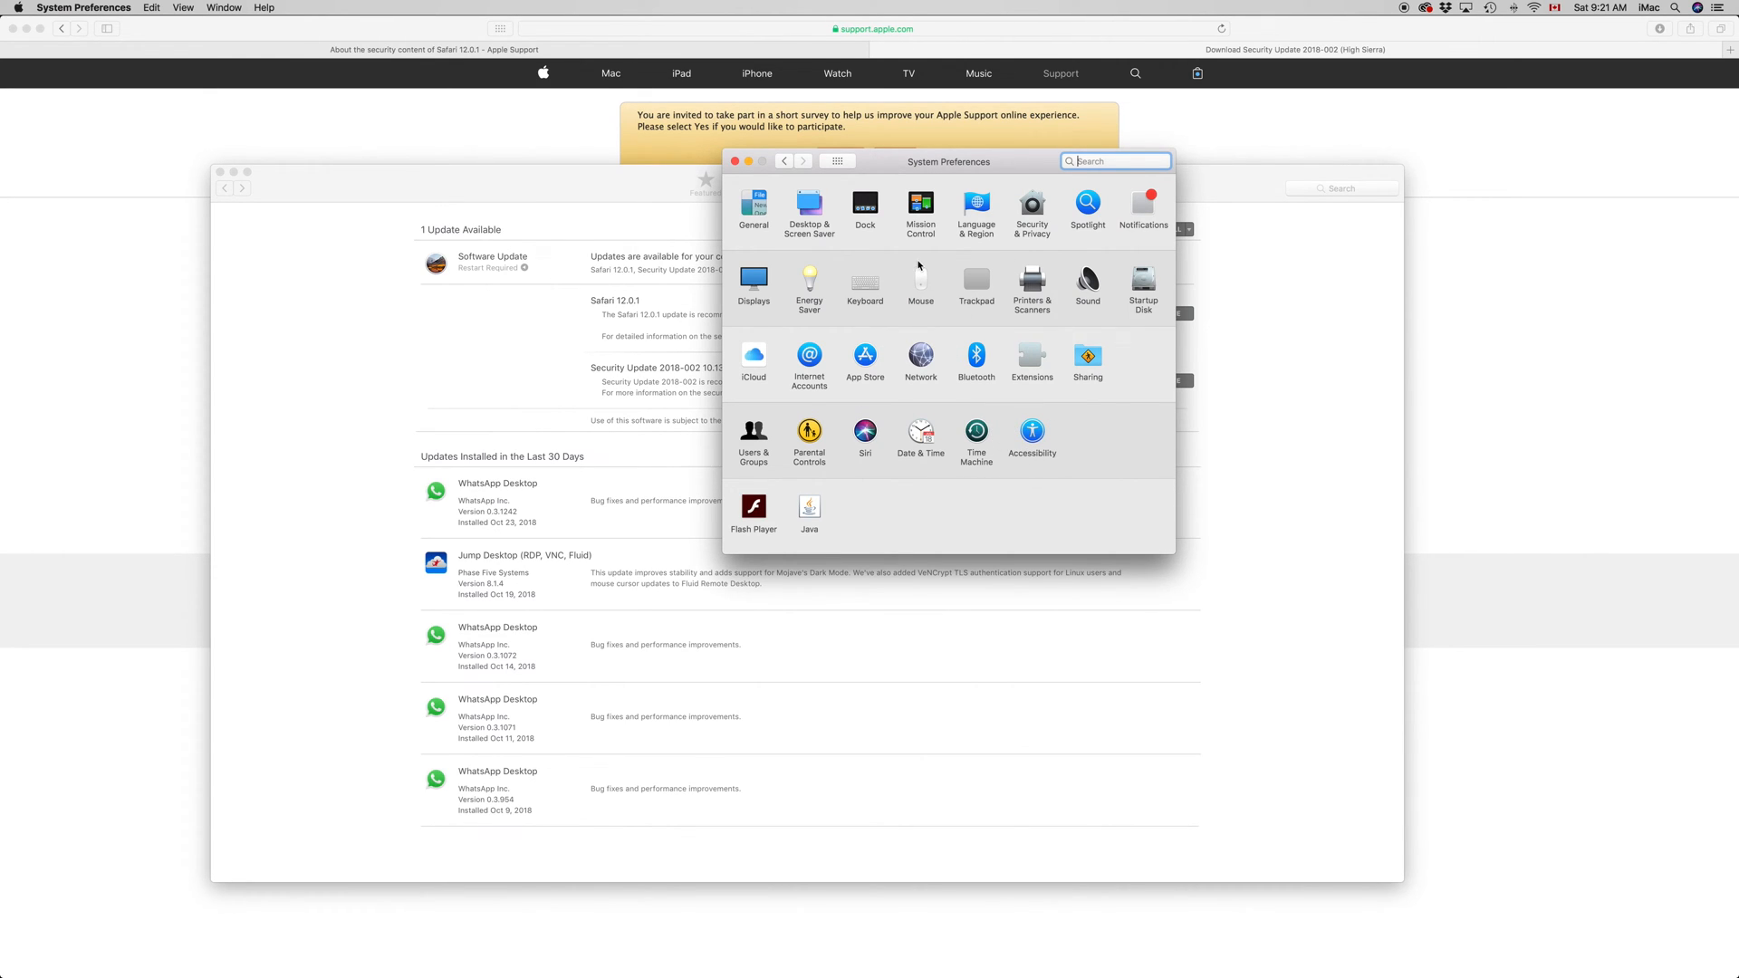
mouse_move(736, 168)
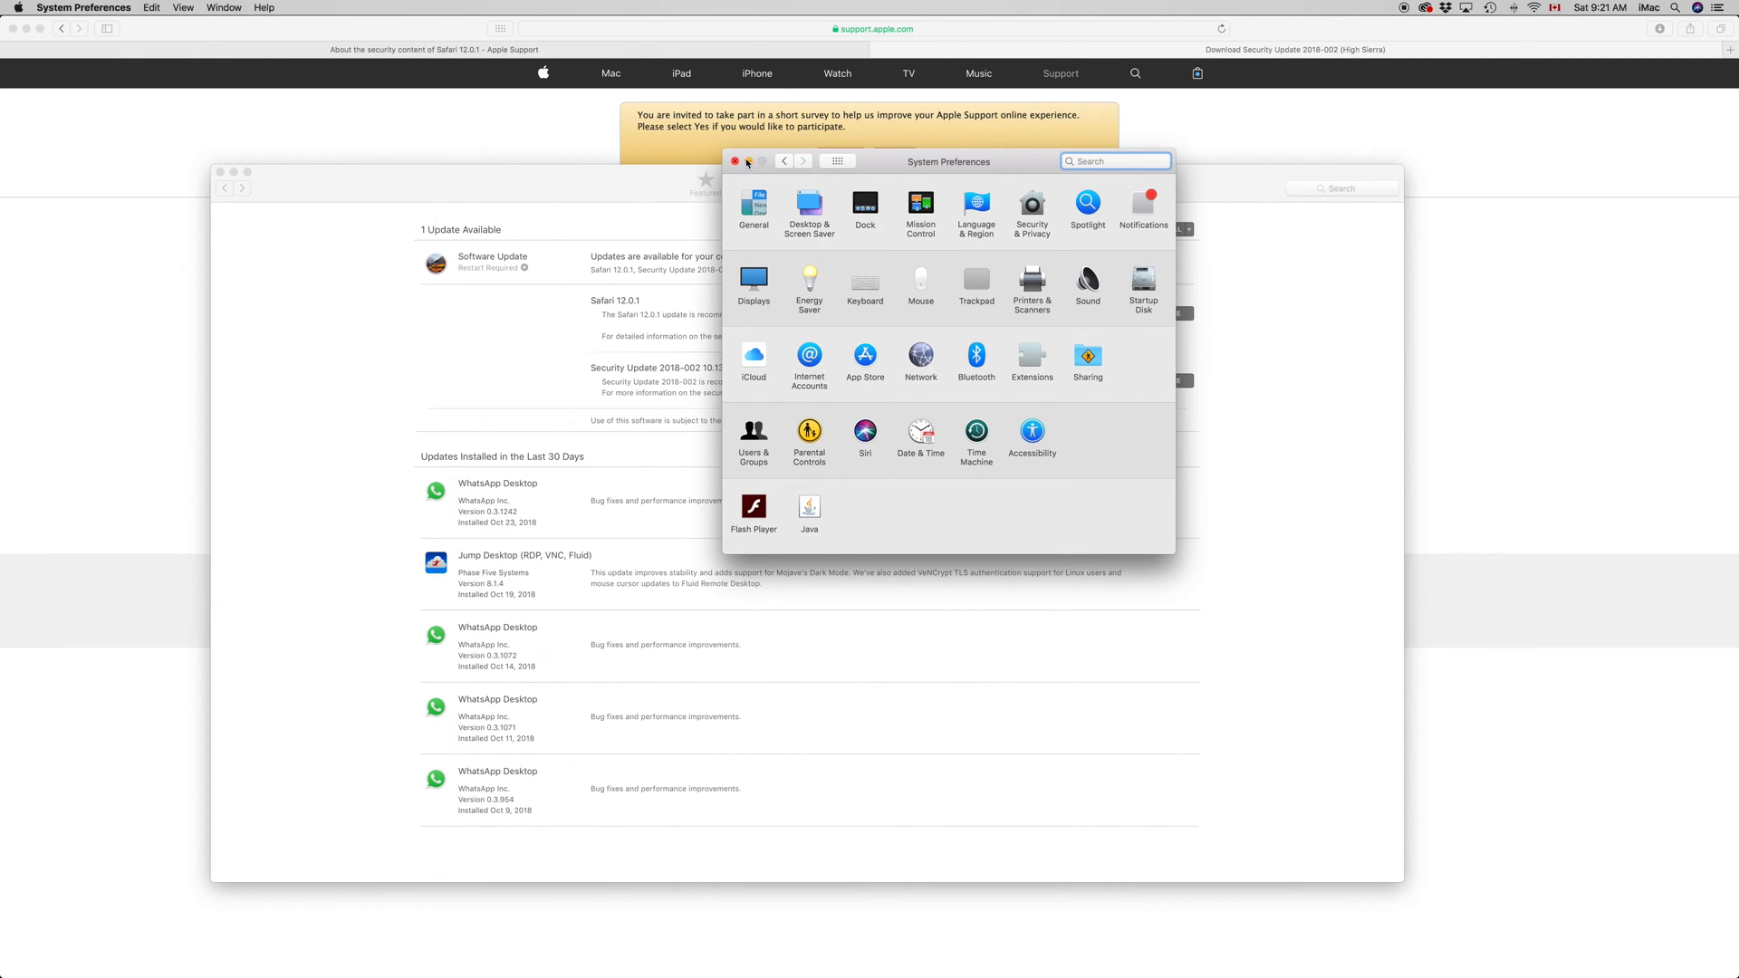
left_click(733, 161)
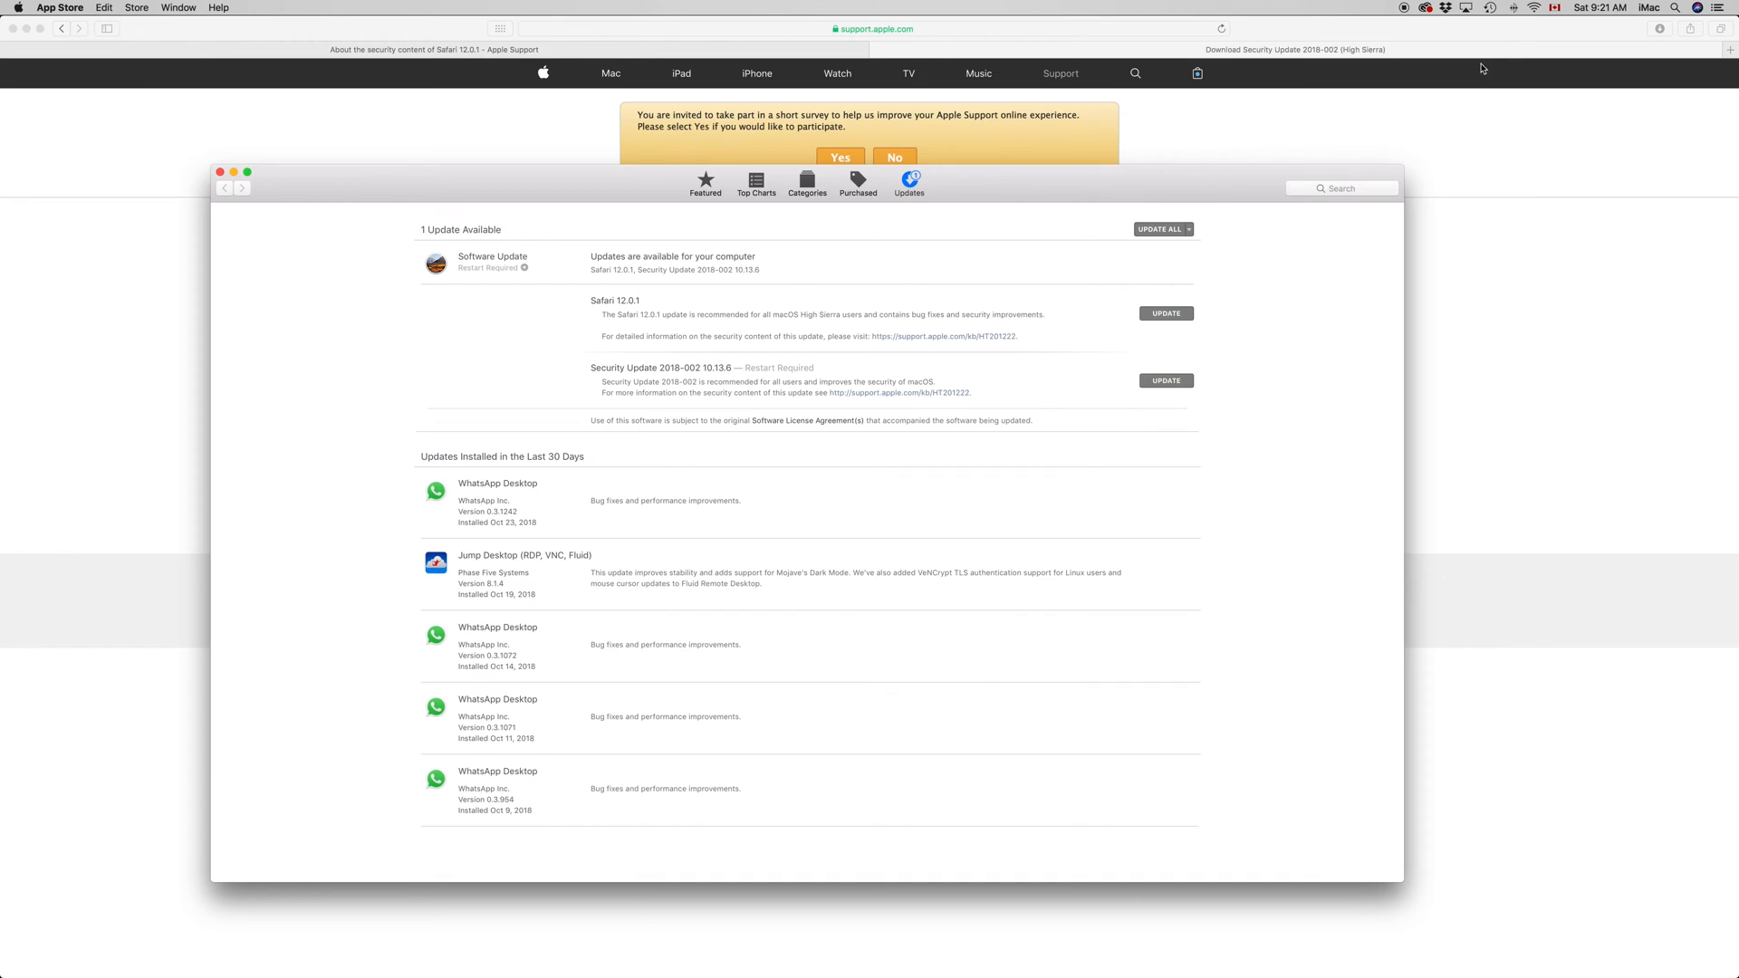
left_click(1489, 8)
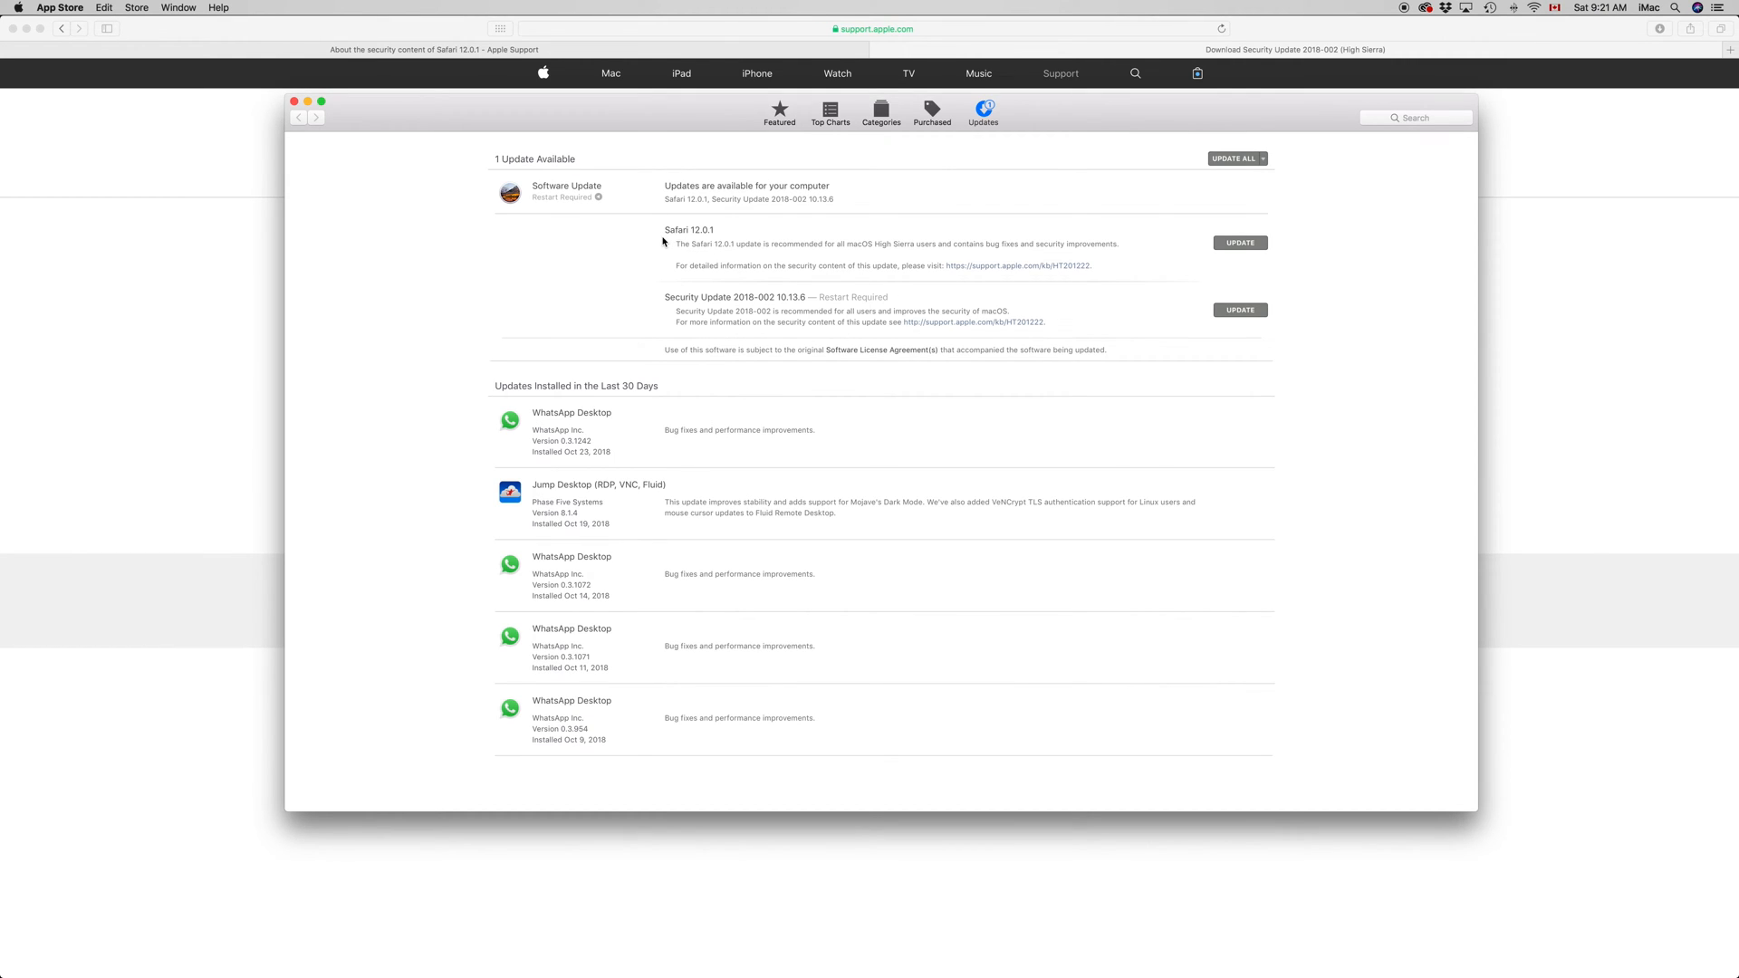
mouse_move(781, 247)
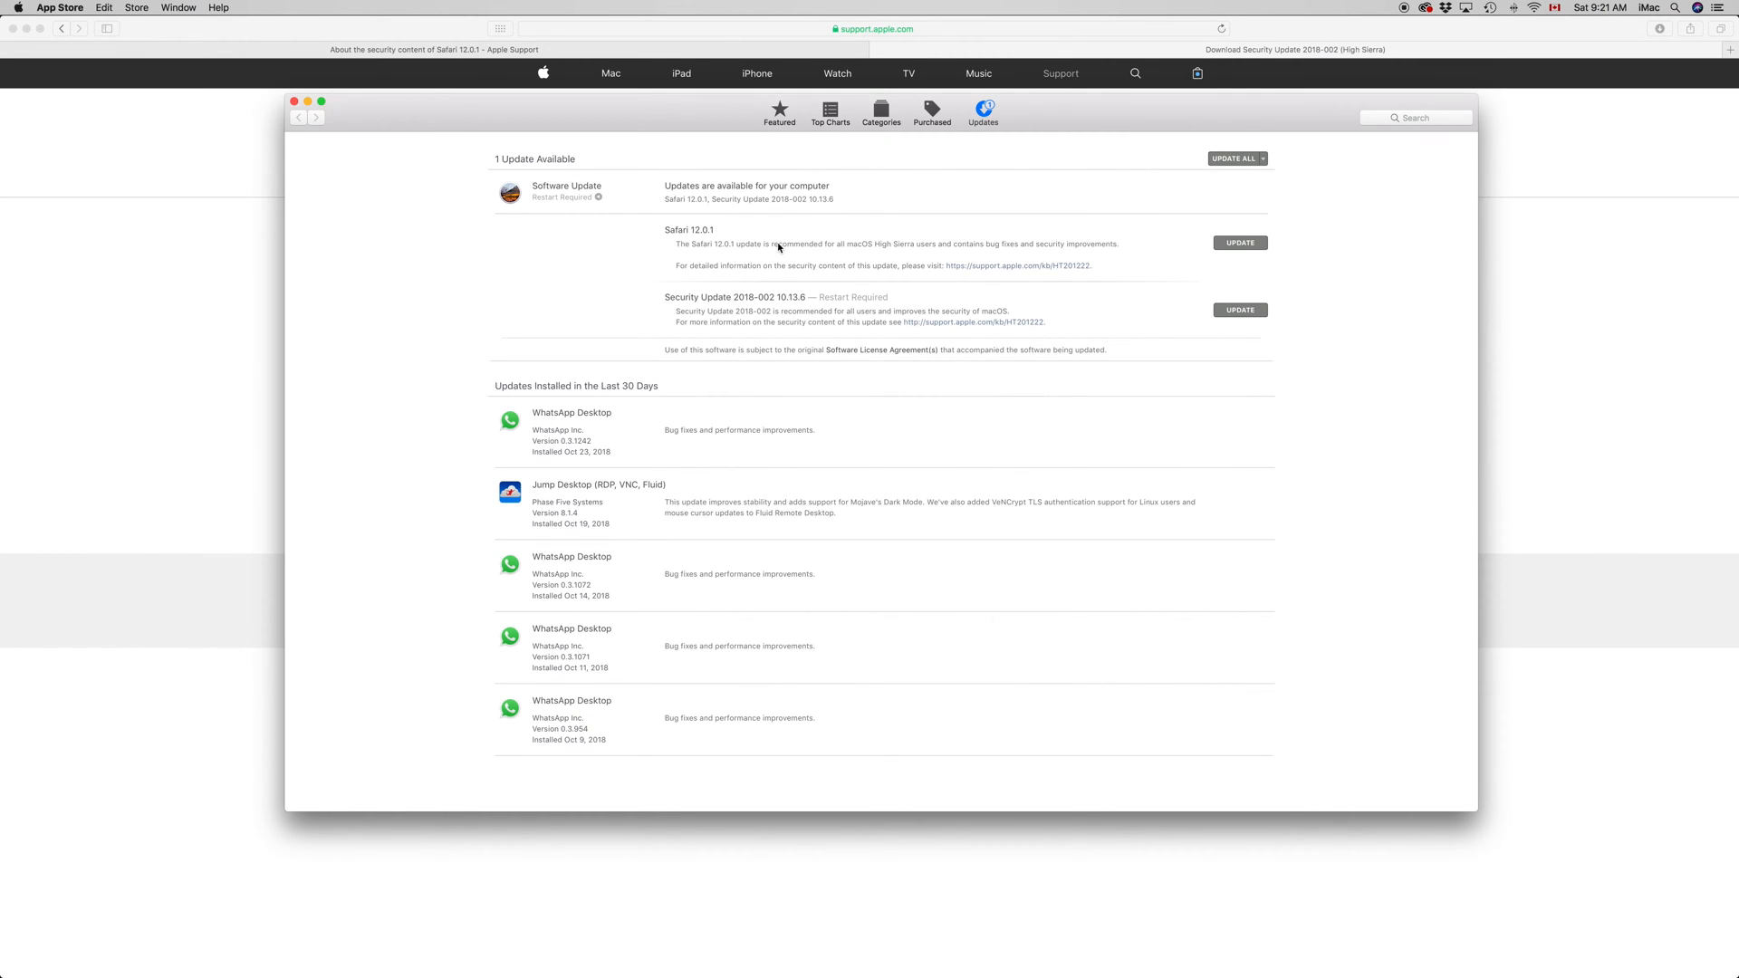
mouse_move(748, 333)
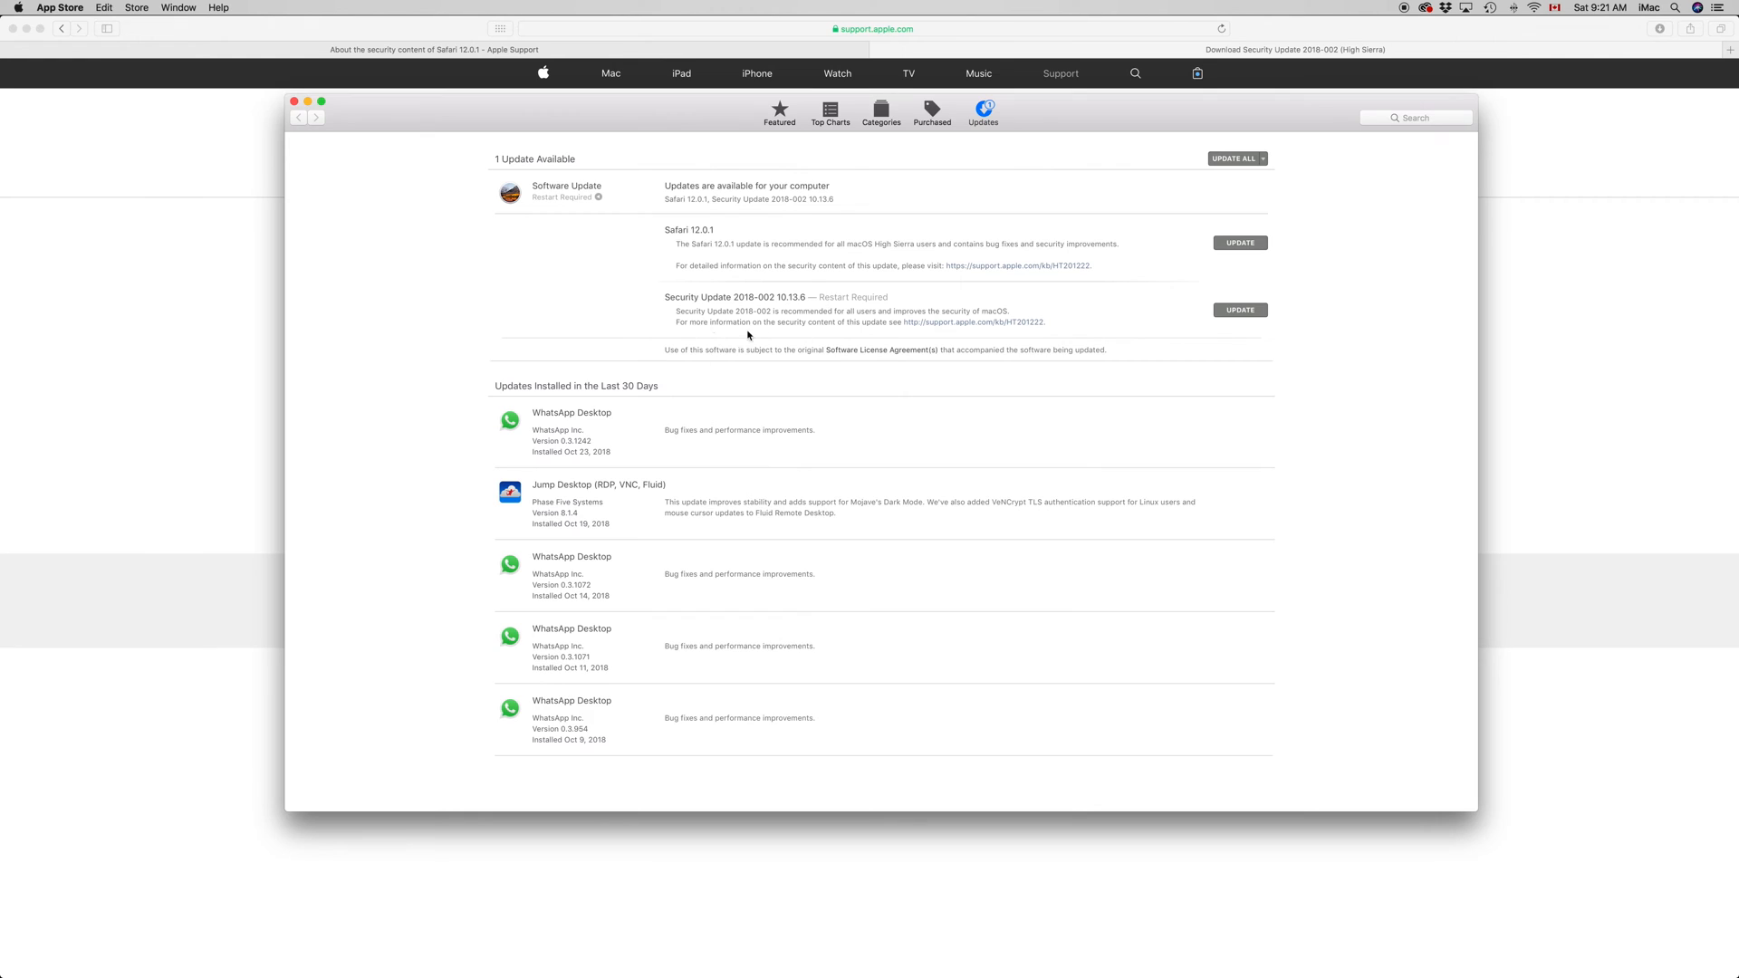
mouse_move(741, 306)
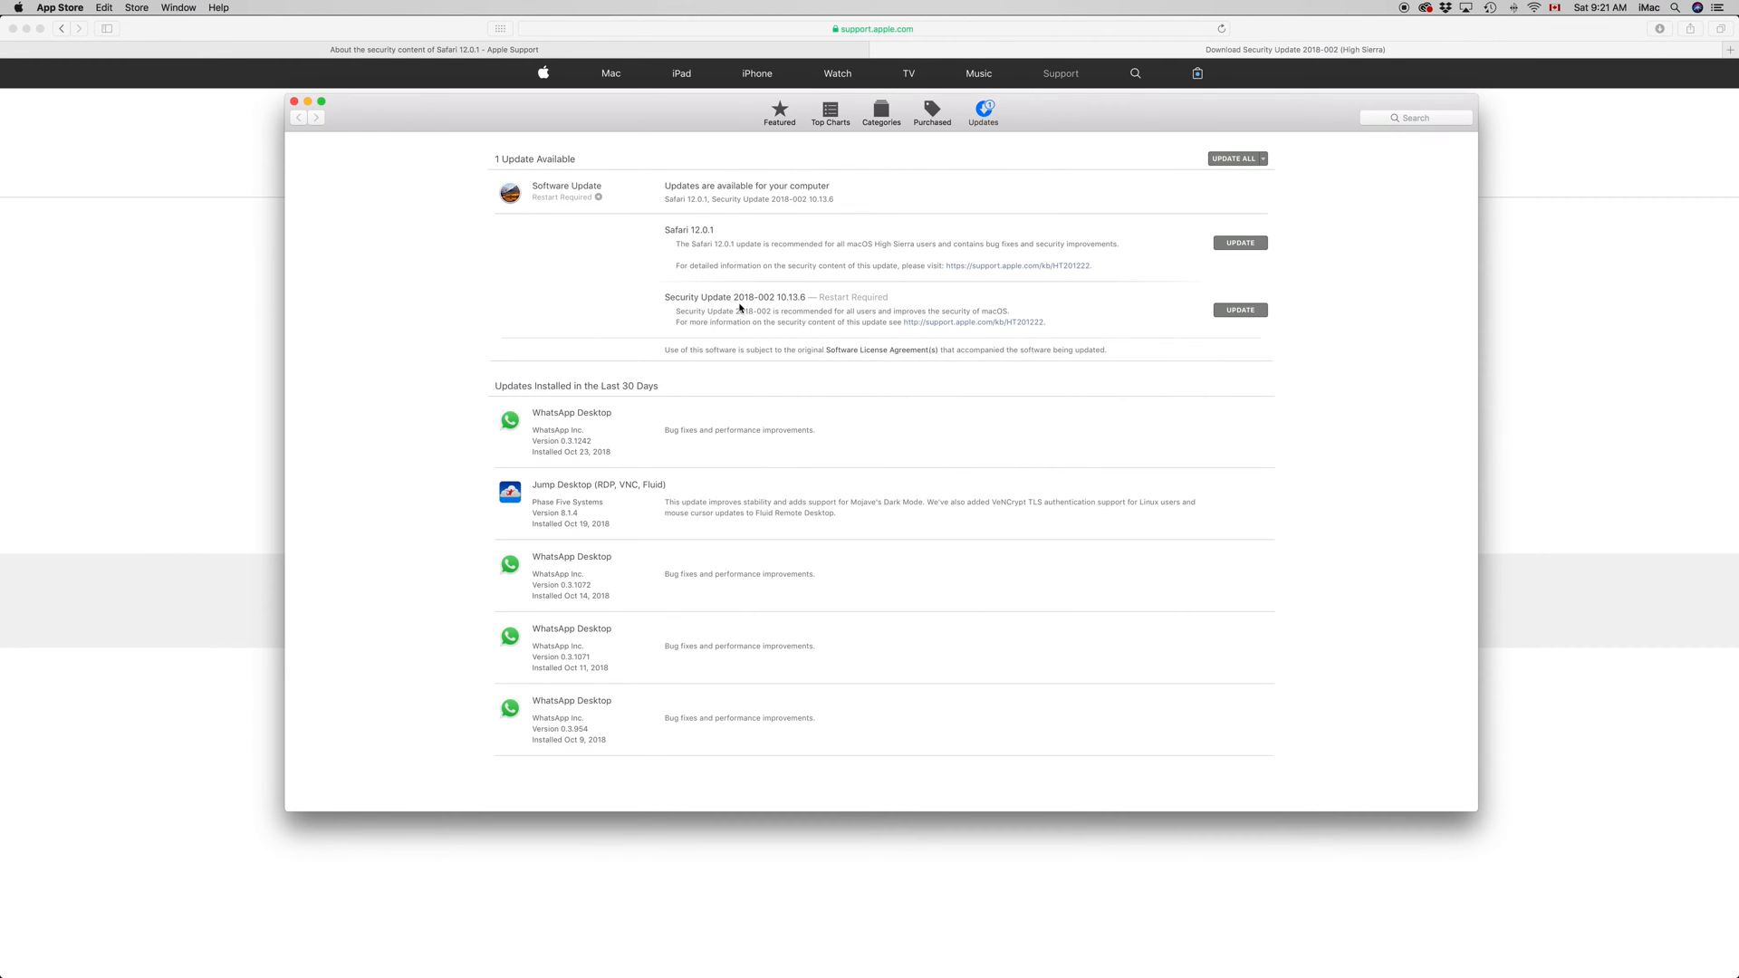
mouse_move(1158, 339)
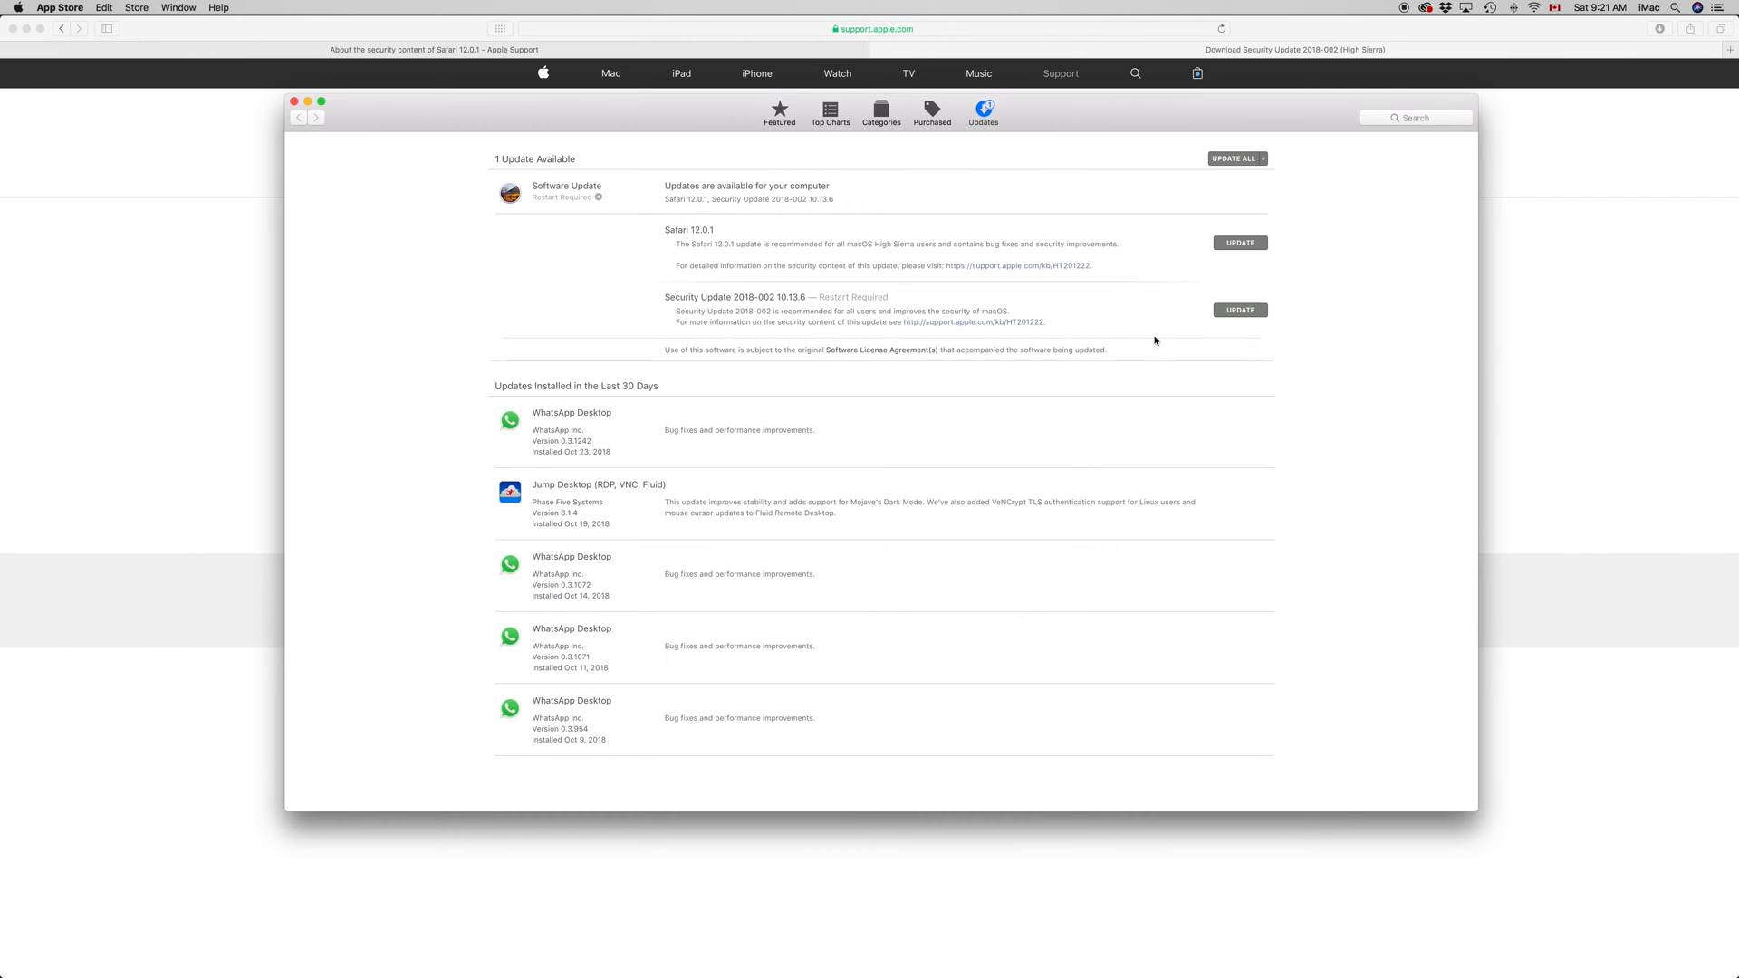
mouse_move(671, 339)
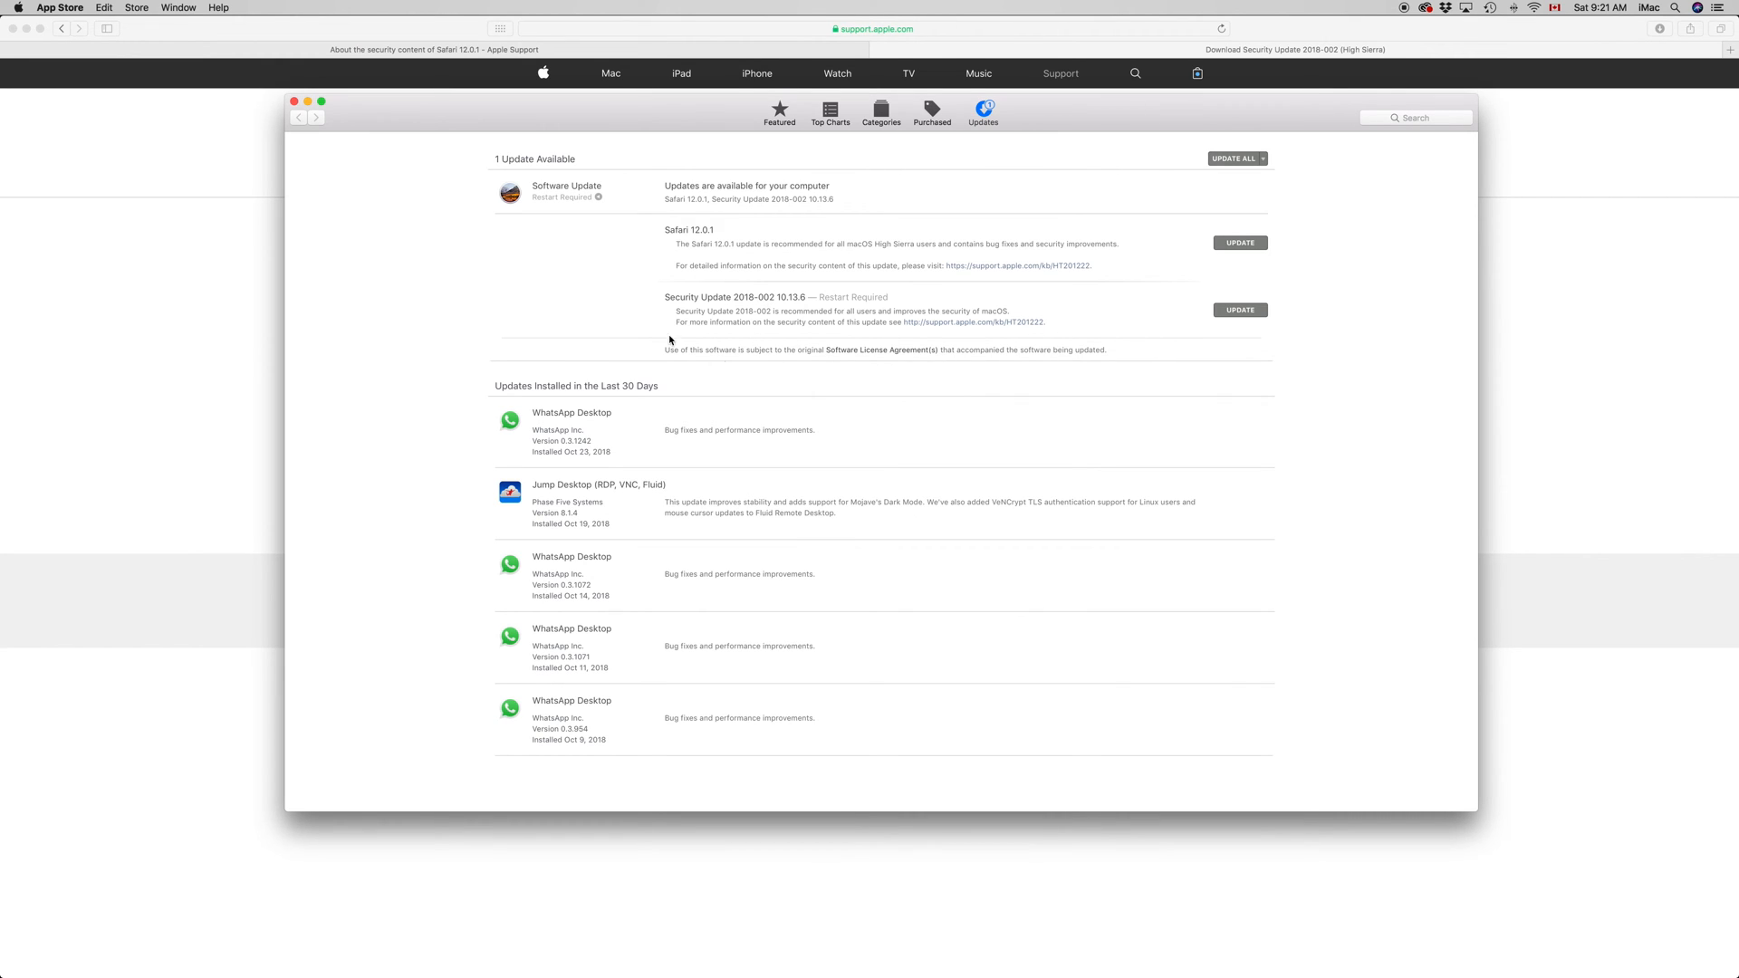
mouse_move(836, 297)
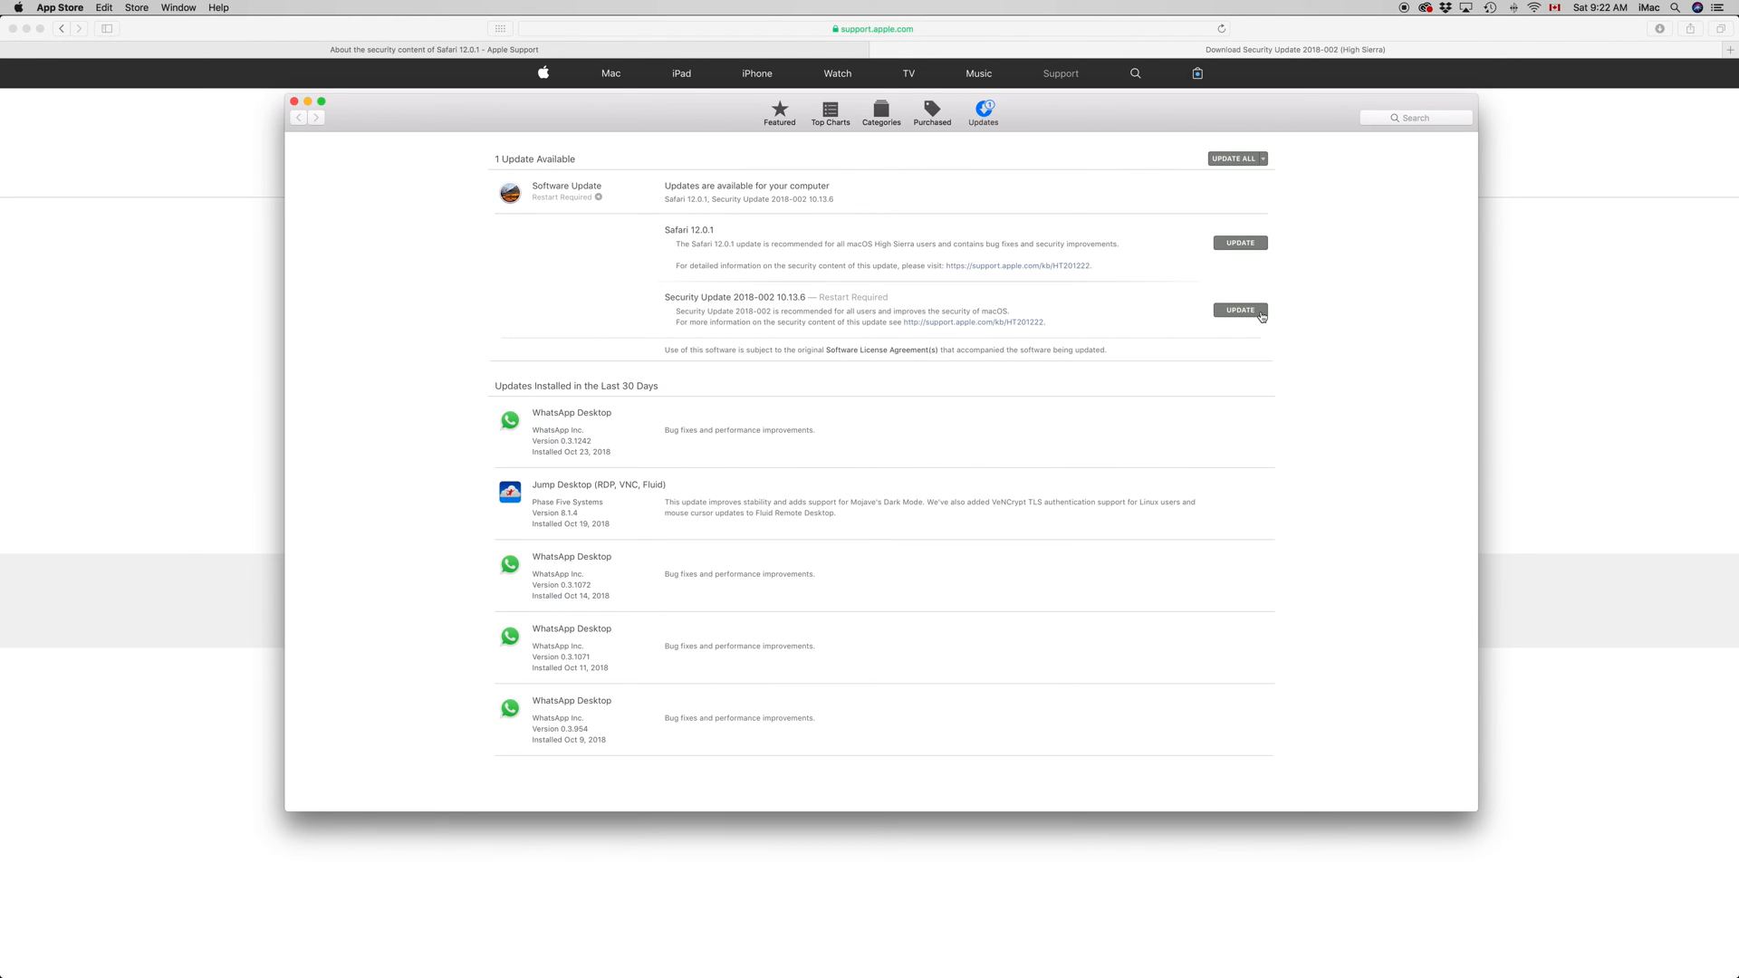
mouse_move(1140, 227)
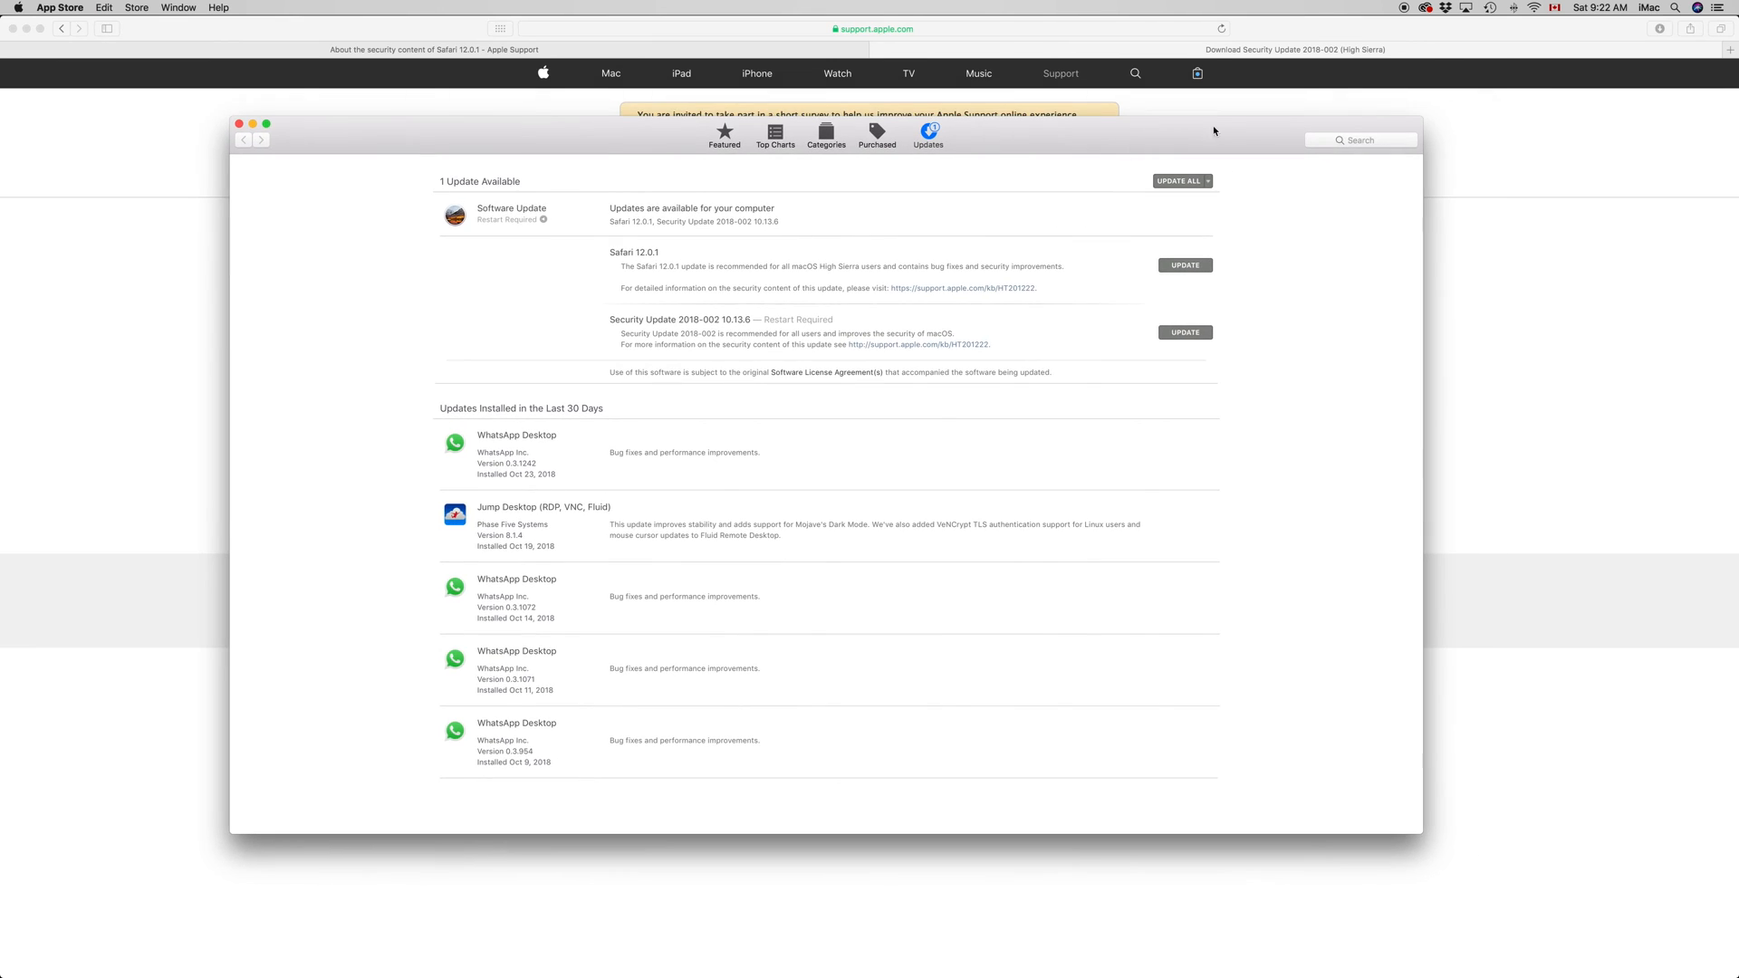
- Begin the Safari 12.0.1 update, bringing up the prompt to quit Safari first
left_click(1493, 6)
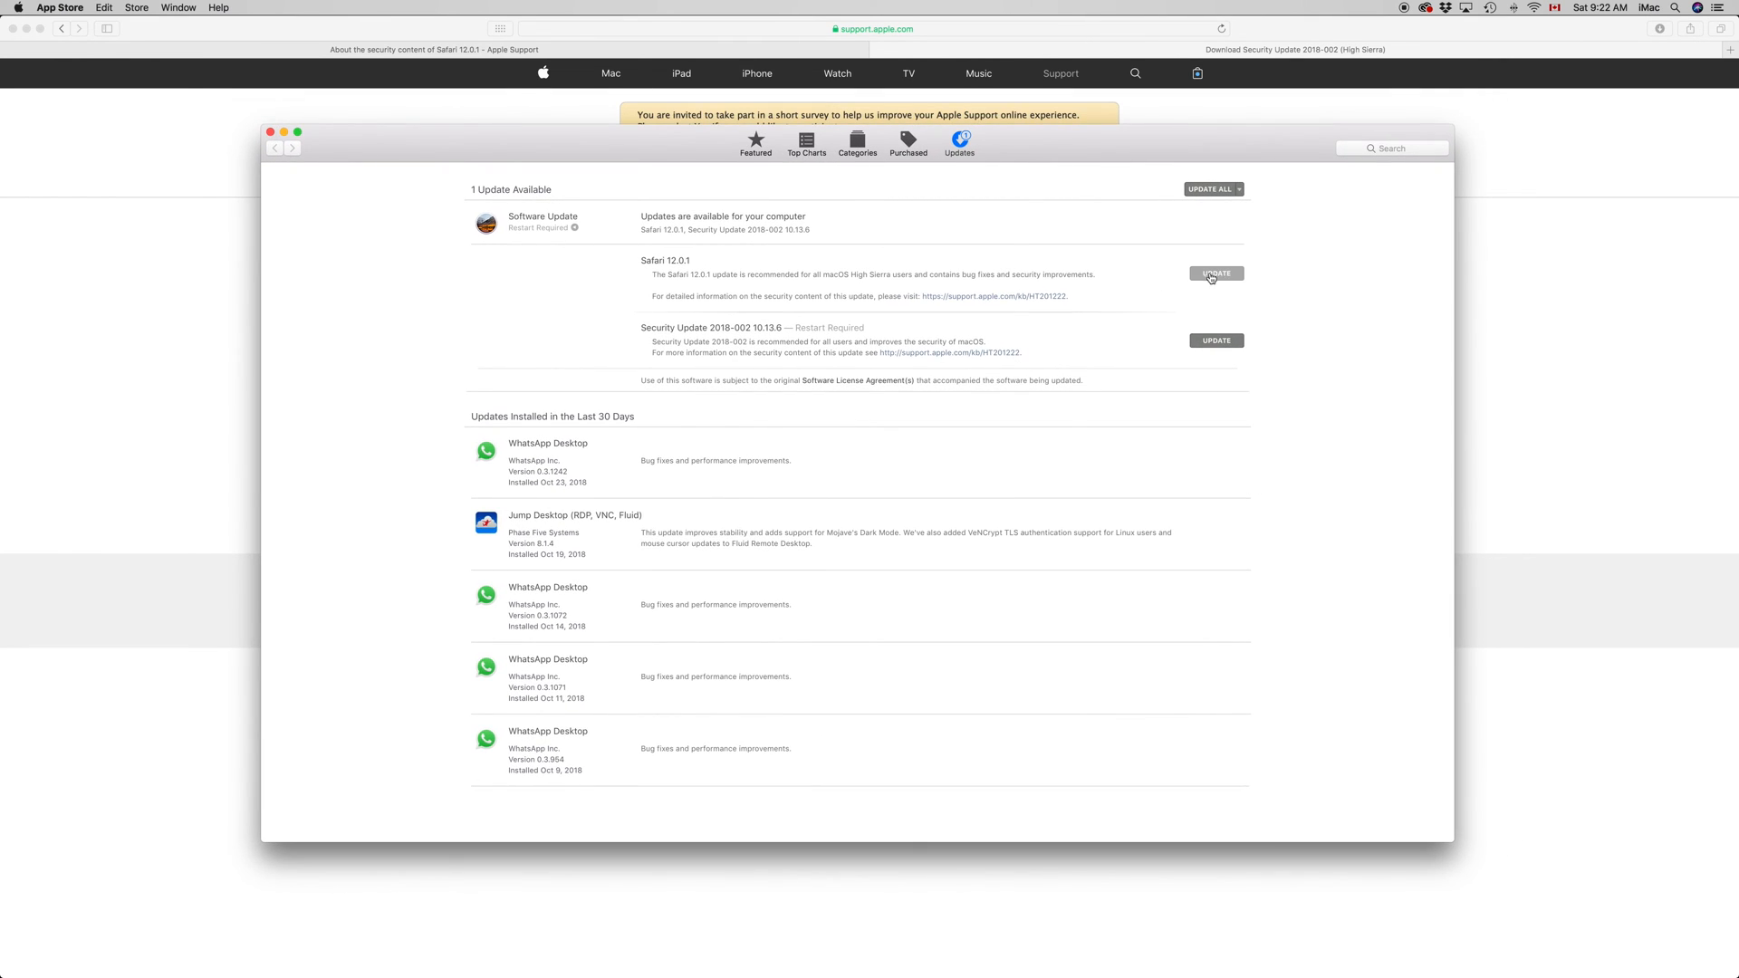
left_click(1215, 273)
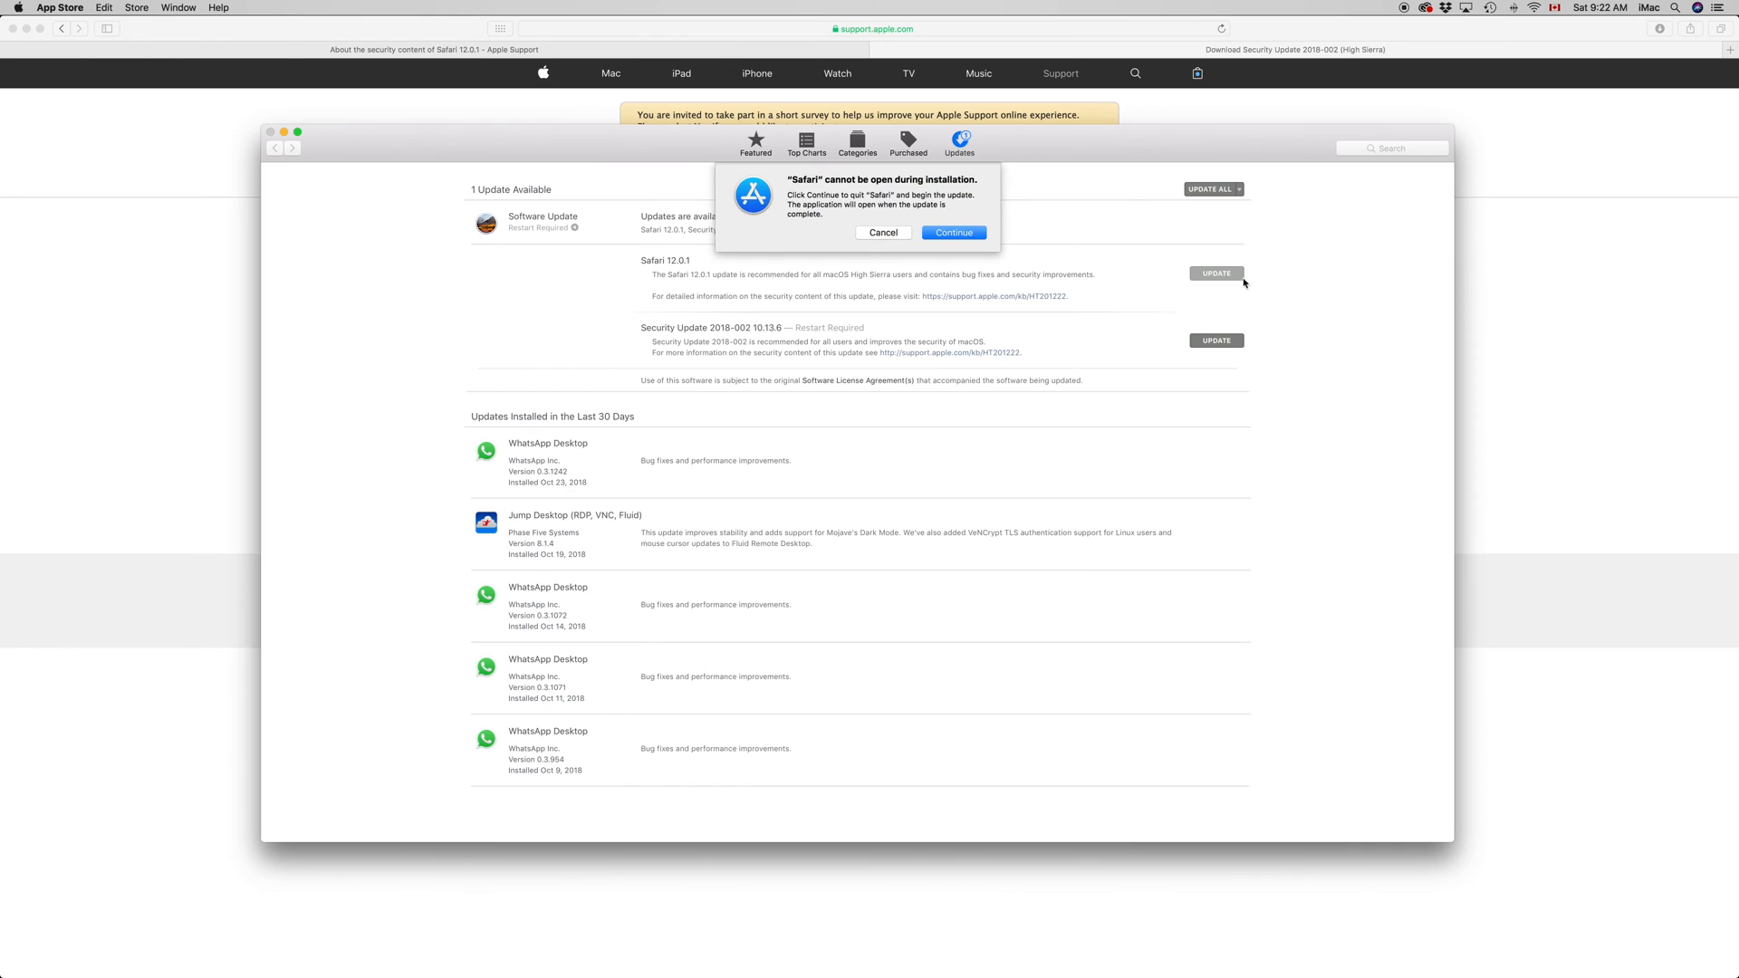
mouse_move(1216, 359)
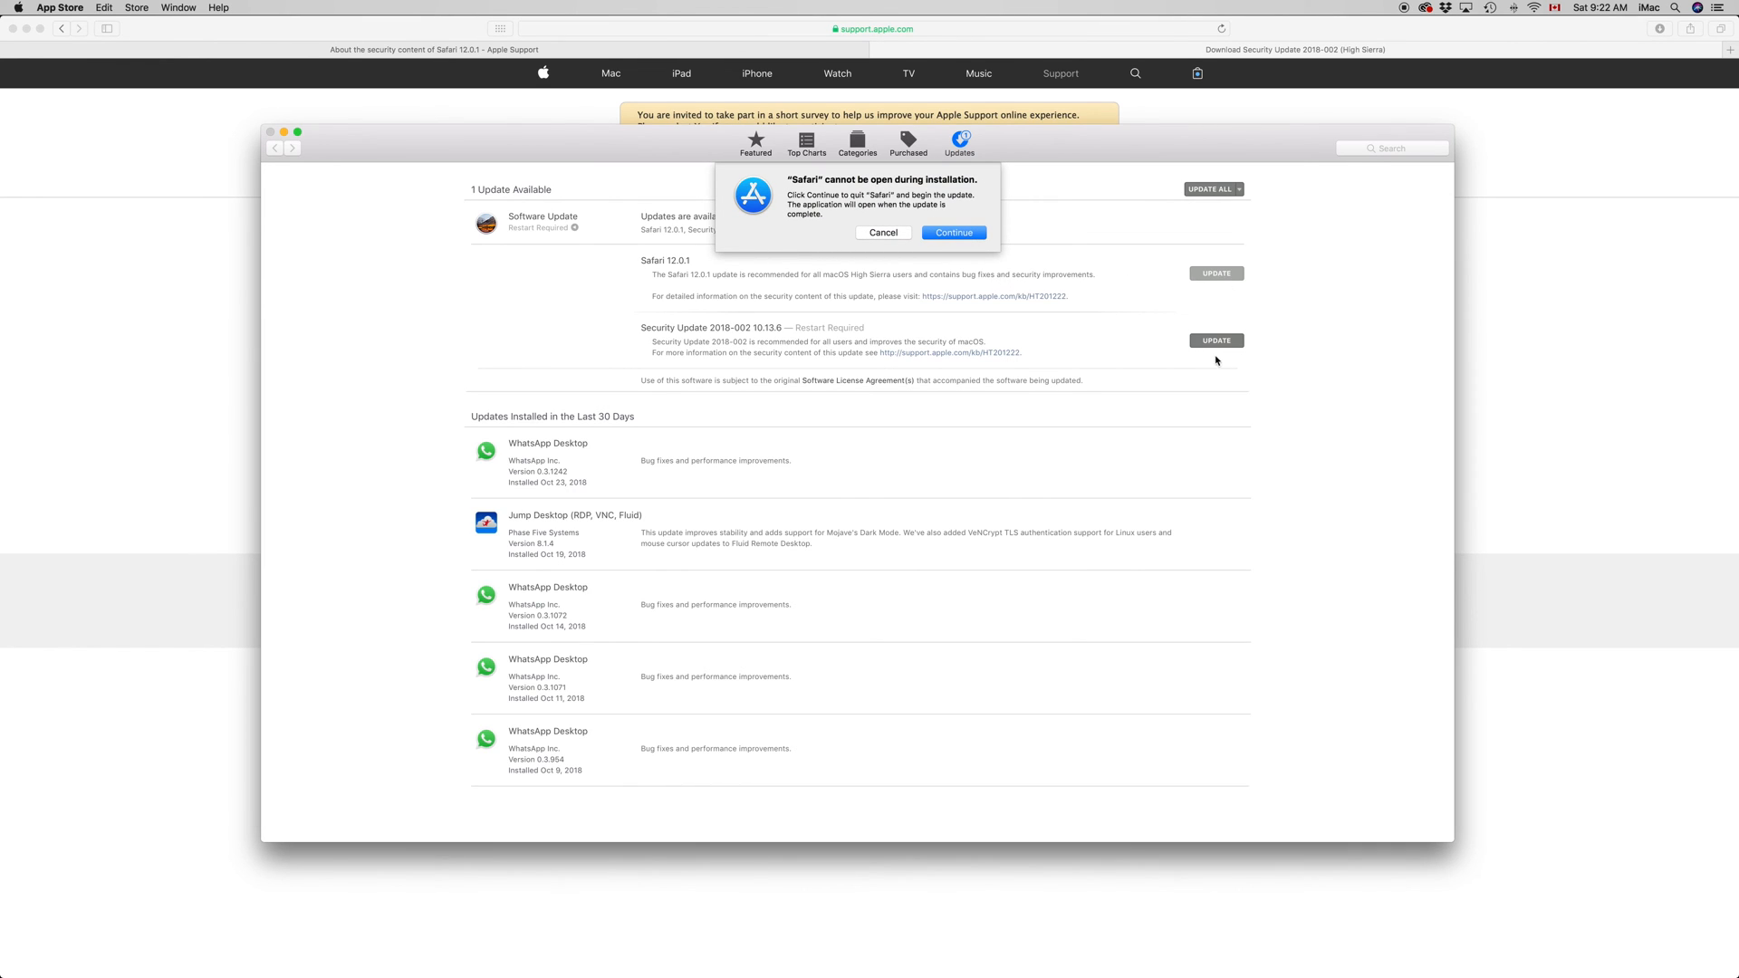
mouse_move(1236, 350)
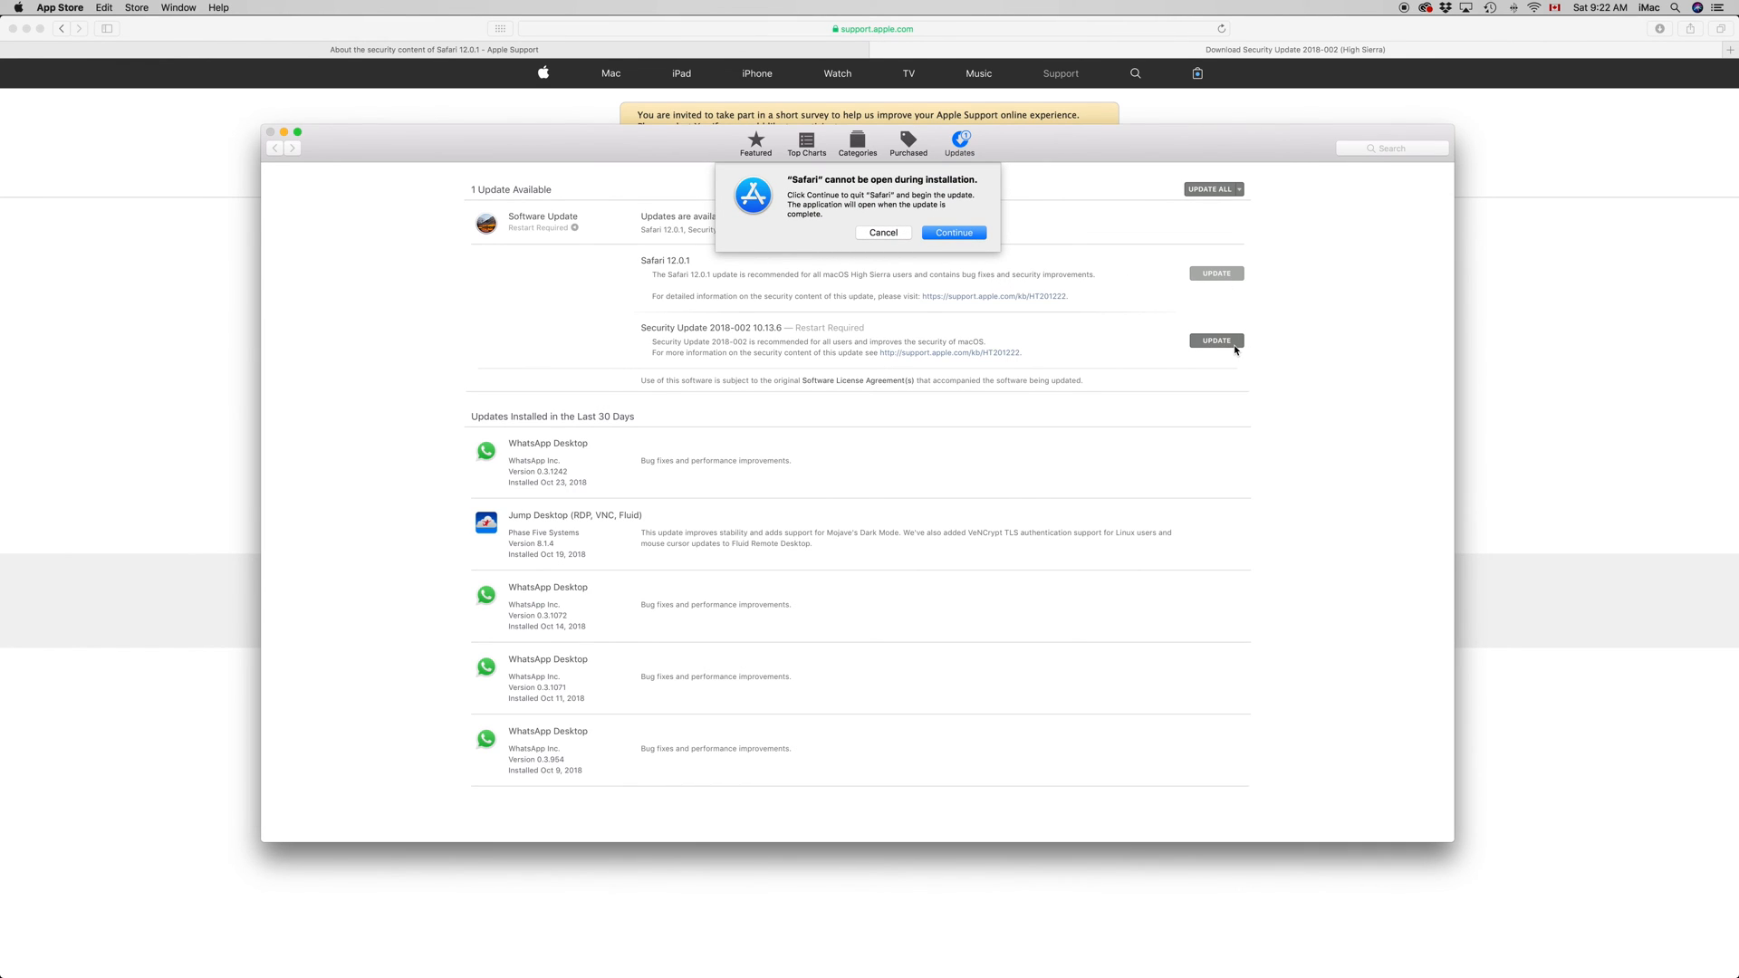